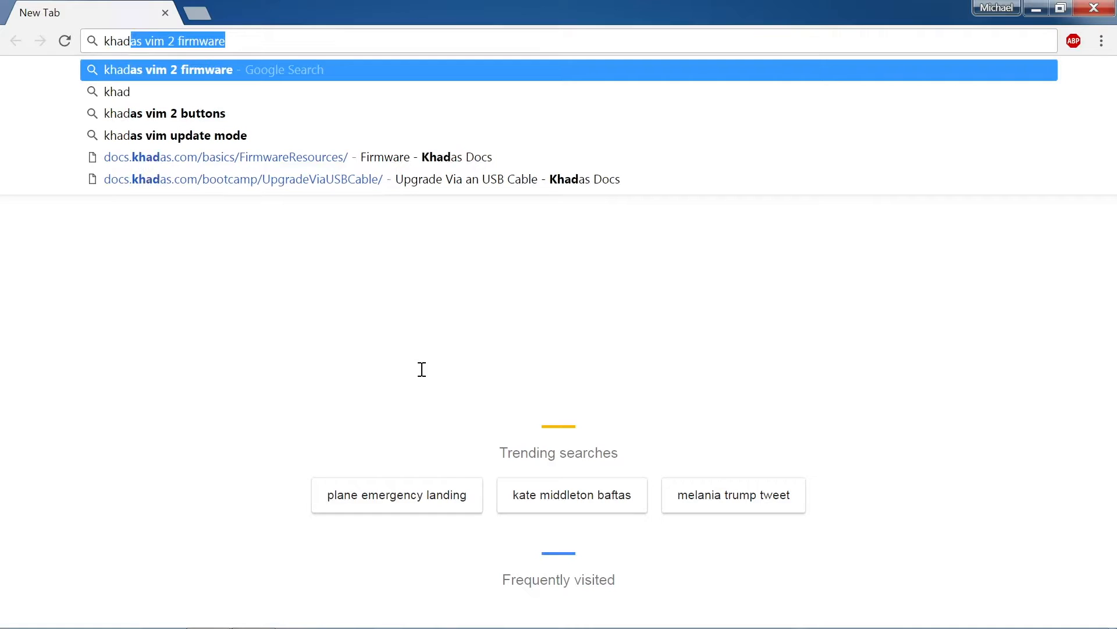
- Search for 'khadas vim 2 firmware', open Khadas Docs Firmware Resources, and scroll to the Ubuntu images
key("Enter")
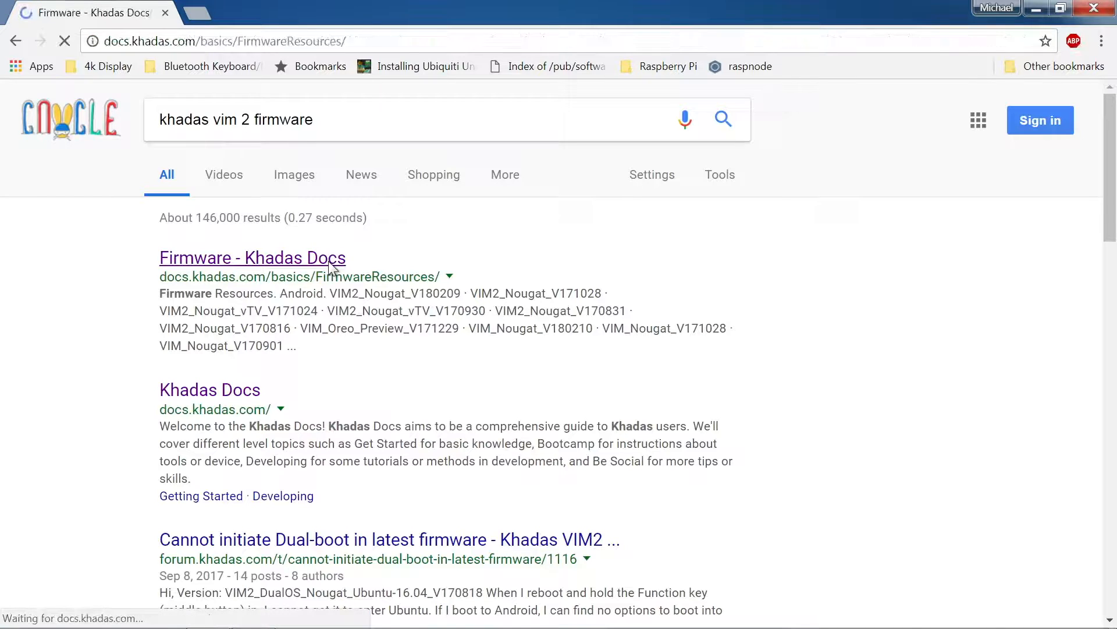
left_click(252, 258)
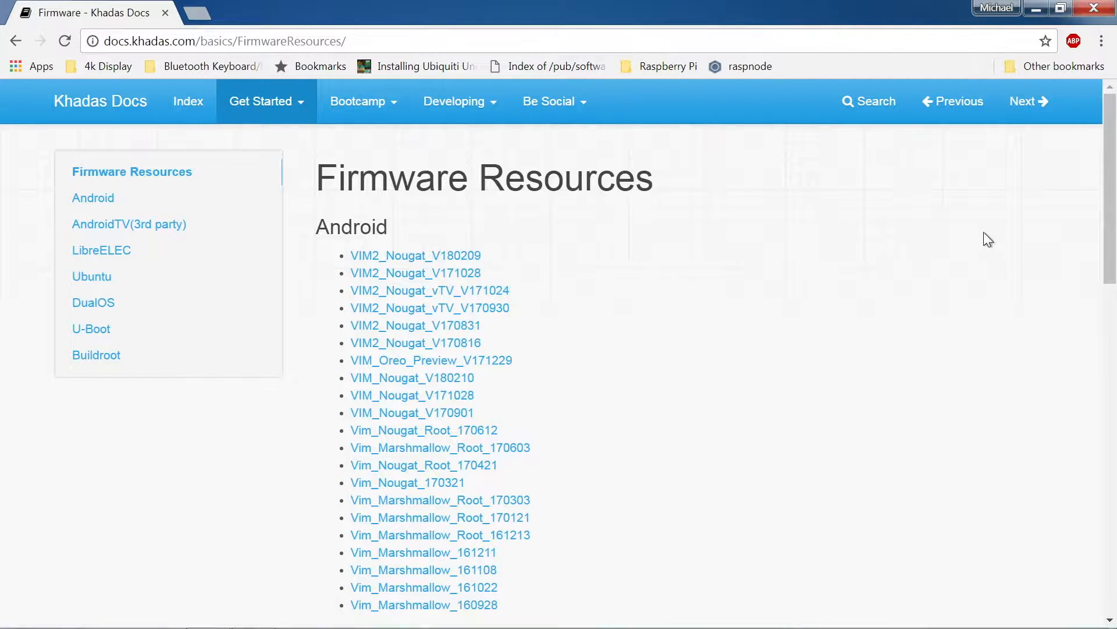
scroll("down", 3)
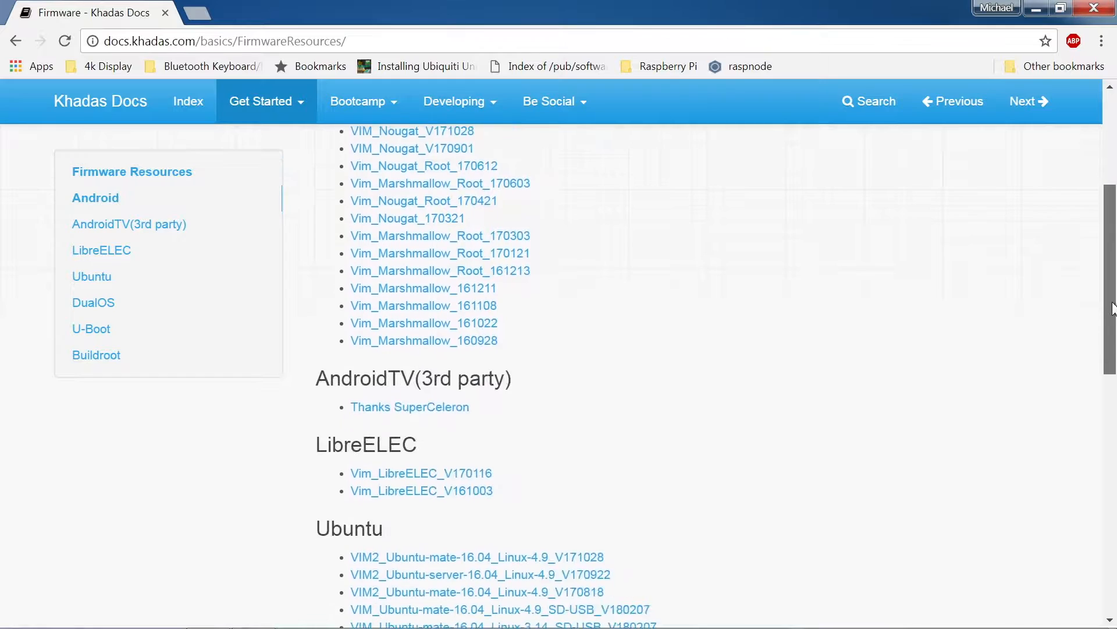
scroll("down", 3)
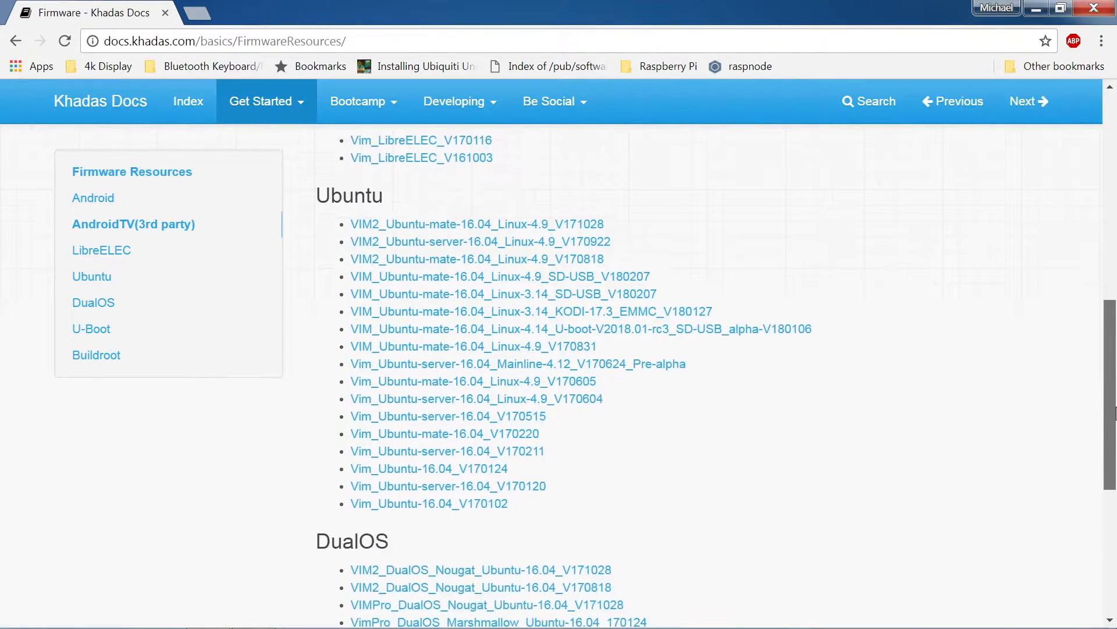
mouse_move(573, 230)
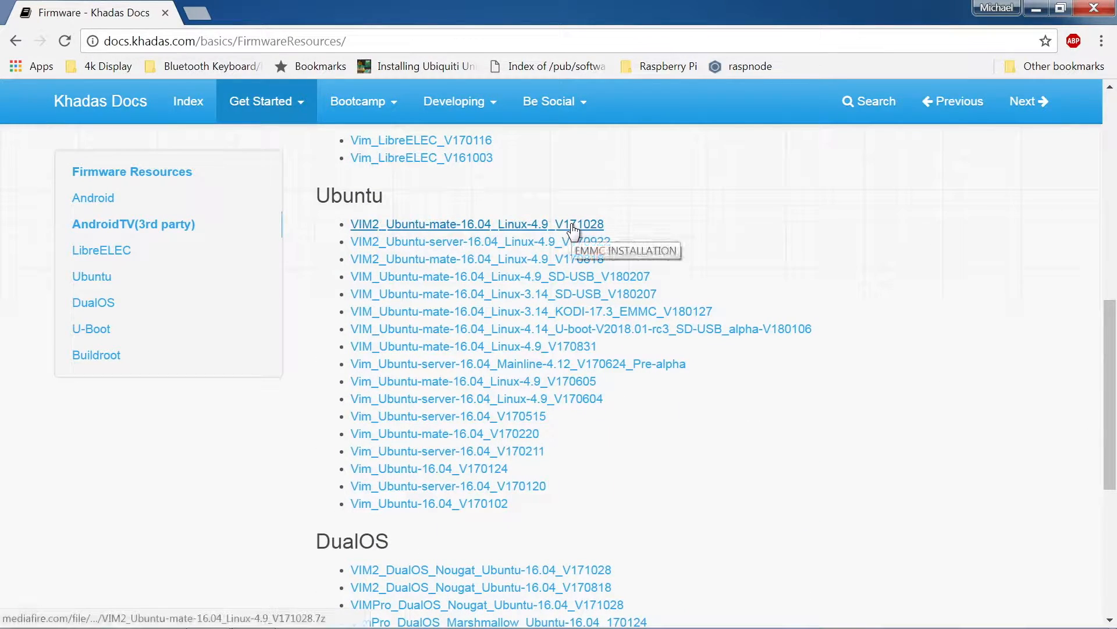
- Download VIM2_Ubuntu-mate-16.04_Linux-4.9_V171028 (837.81 MB) from MediaFire
left_click(474, 224)
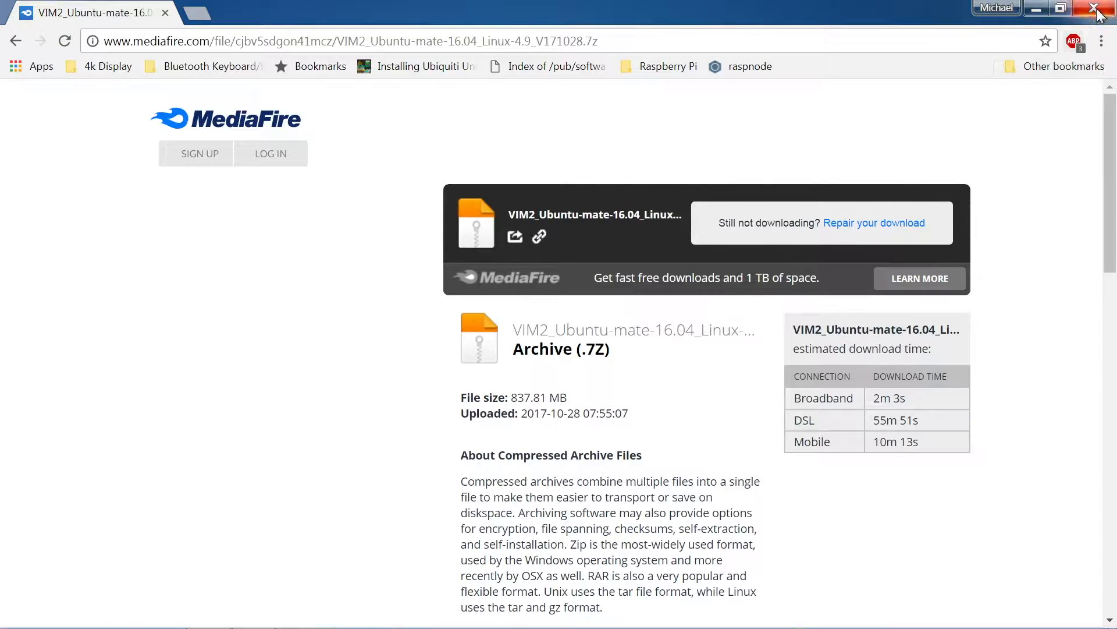
- Close the browser and extract the downloaded VIM2 Ubuntu .7z archive to its own folder in Downloads
left_click(1092, 8)
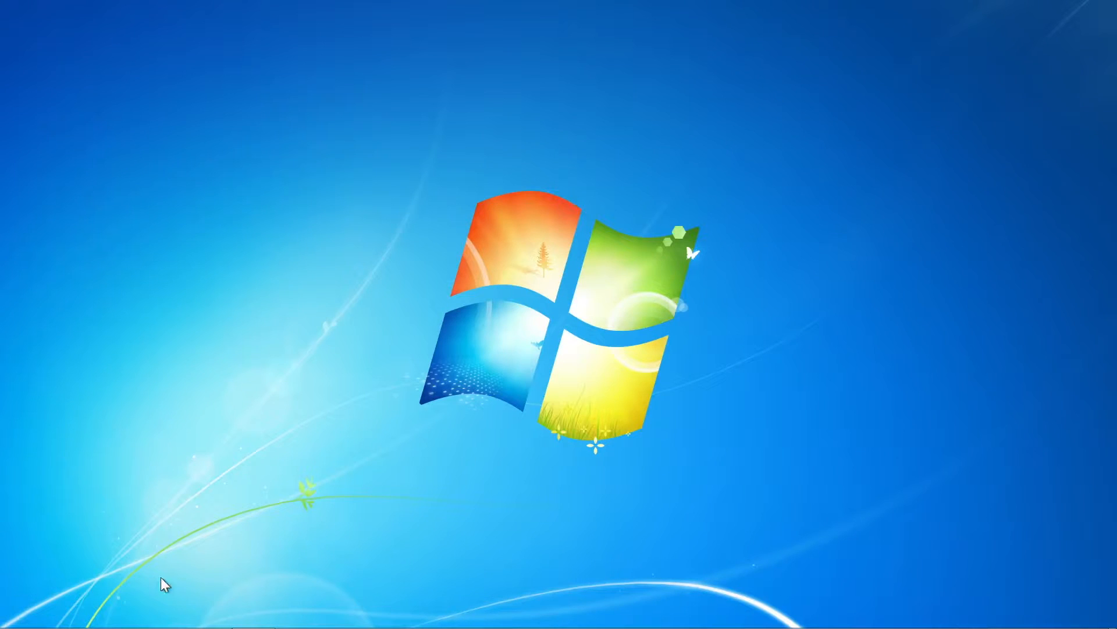
left_click(64, 605)
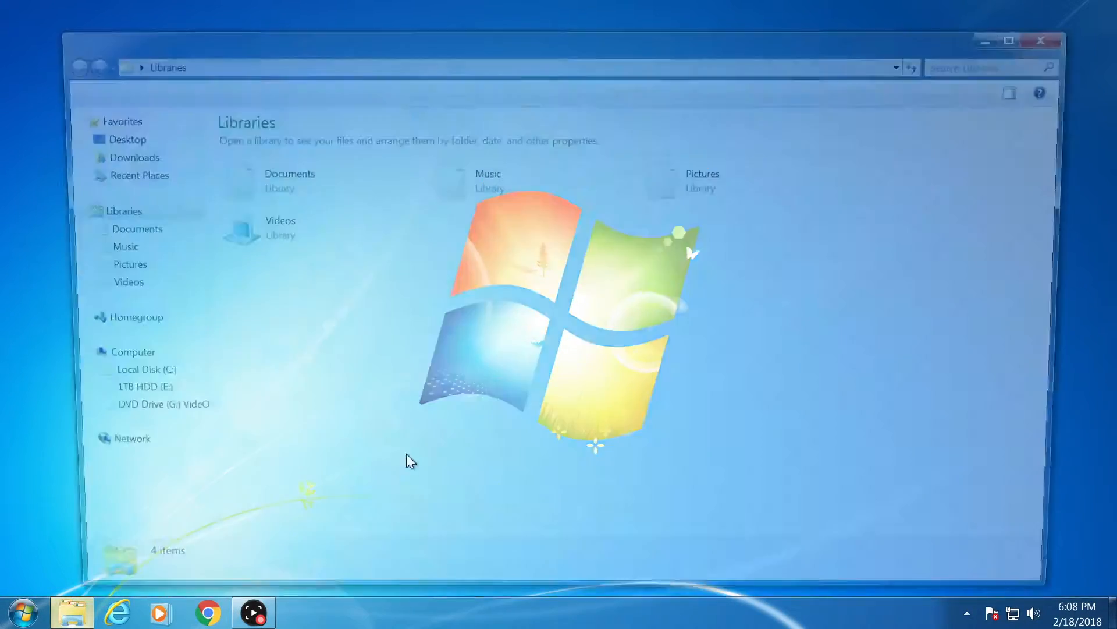
left_click(136, 157)
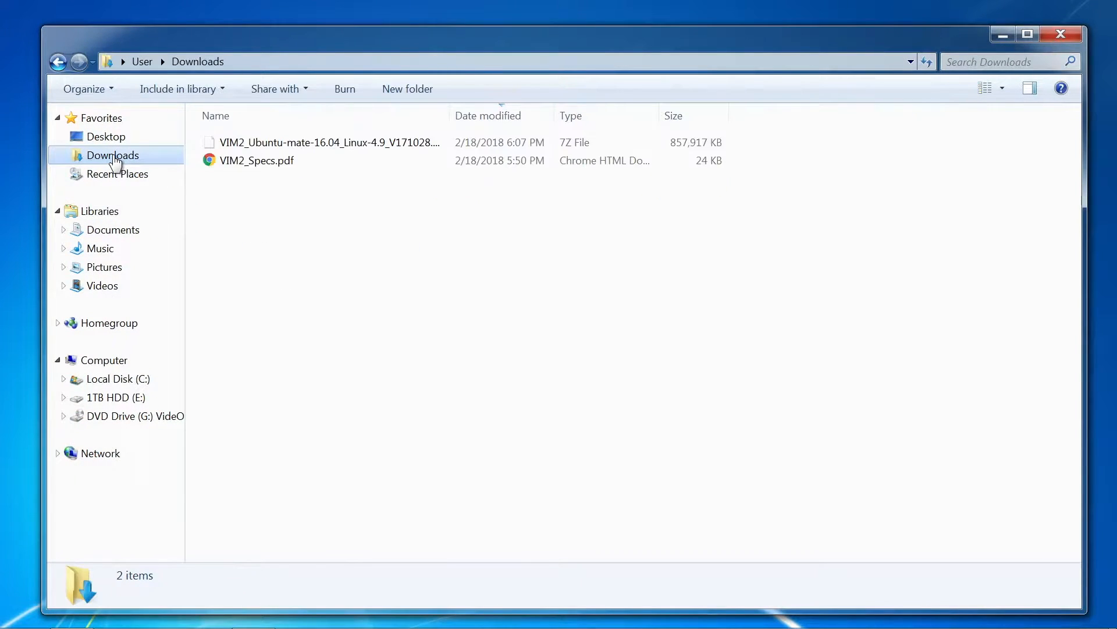
right_click(281, 143)
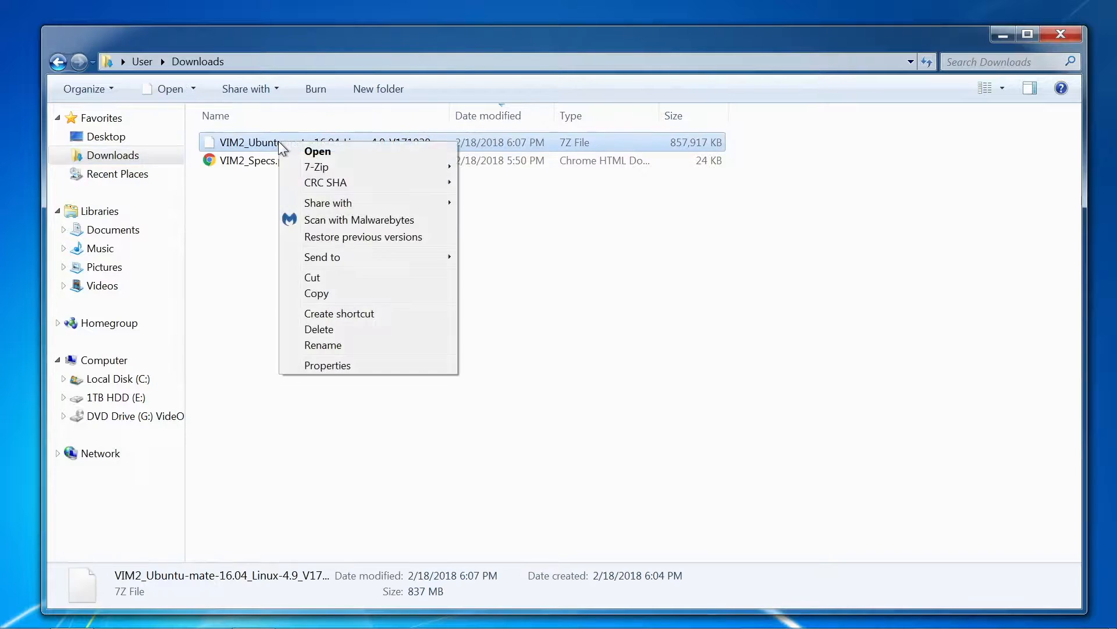
mouse_move(316, 167)
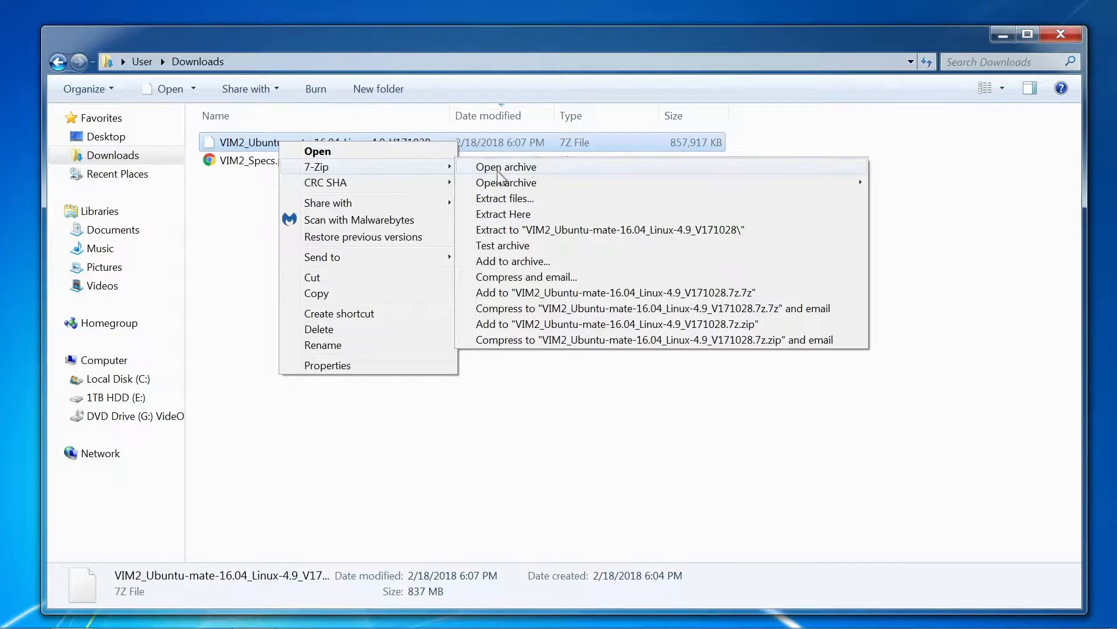
left_click(503, 215)
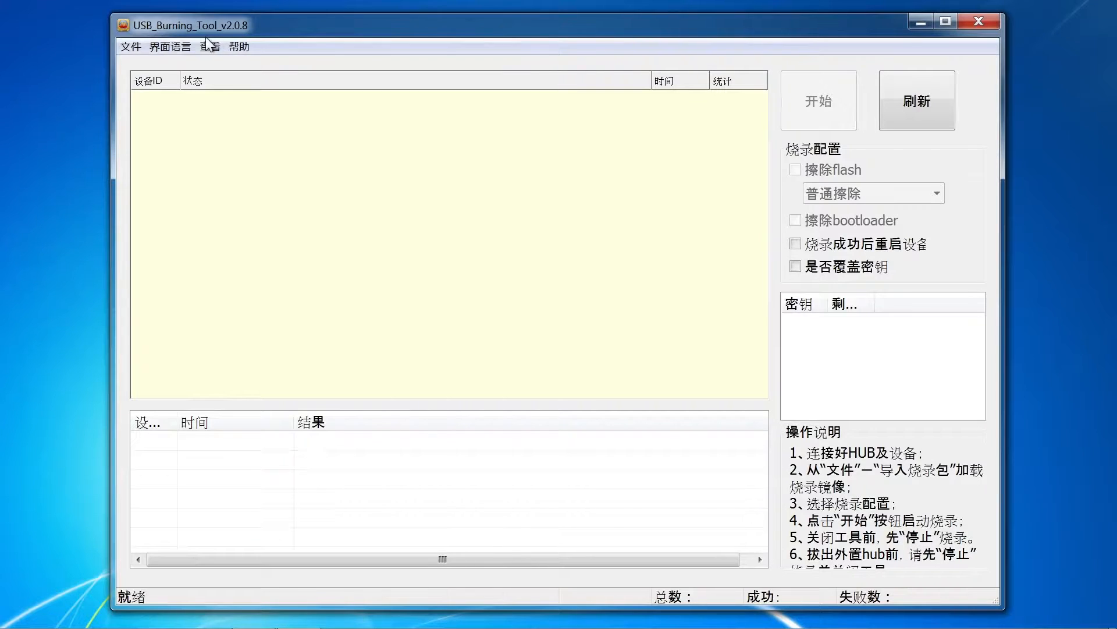
- Switch USB_Burning_Tool to English and import the VIM2 update.img firmware image
left_click(170, 46)
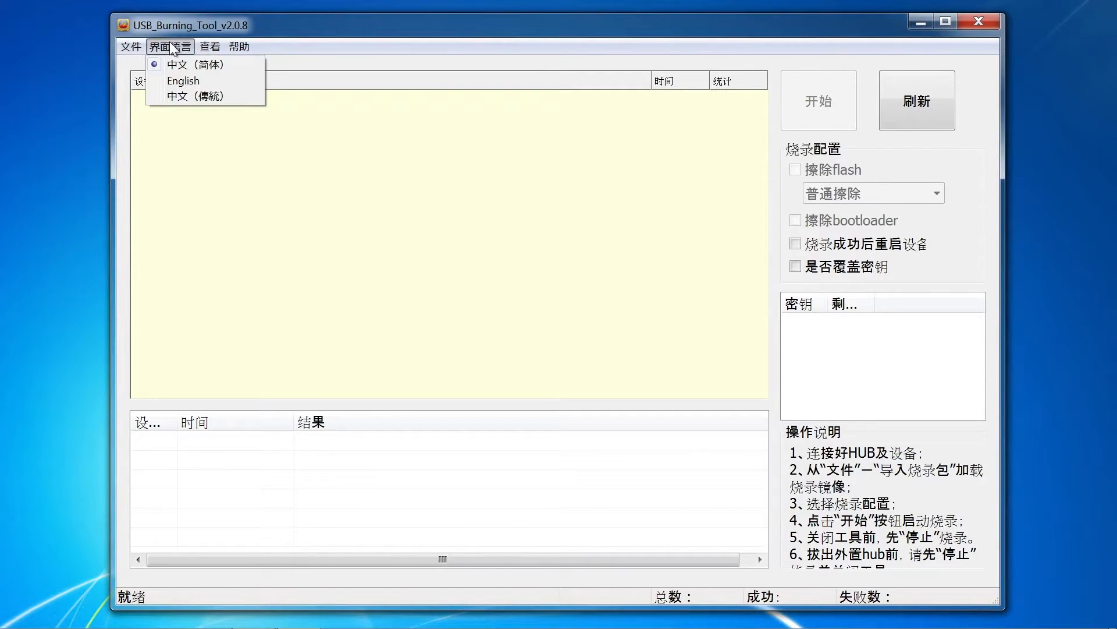
left_click(184, 81)
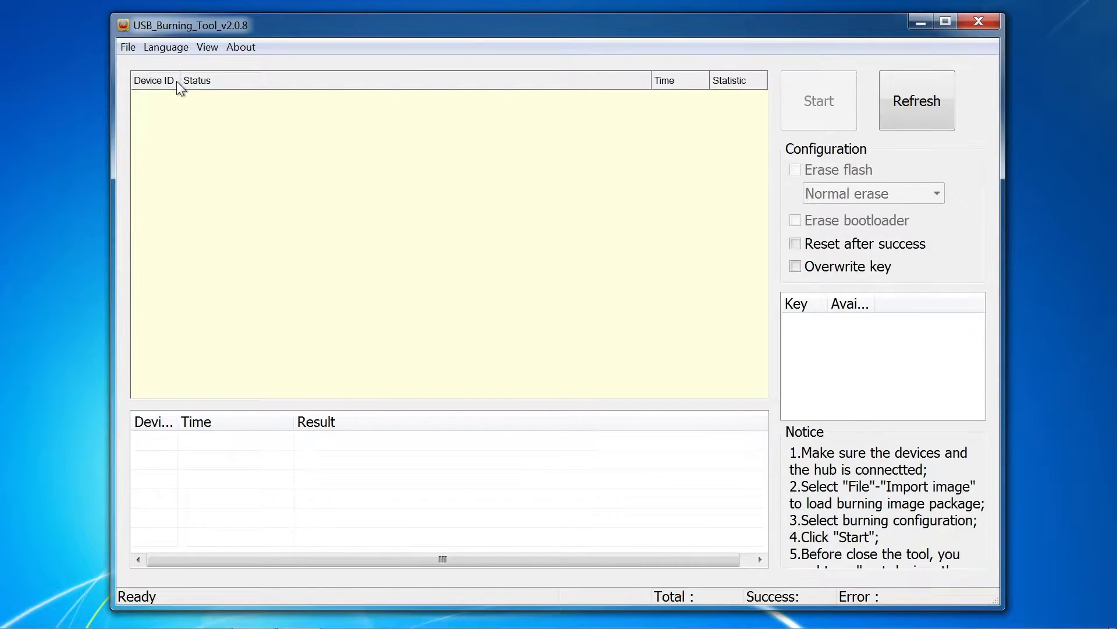
mouse_move(446, 169)
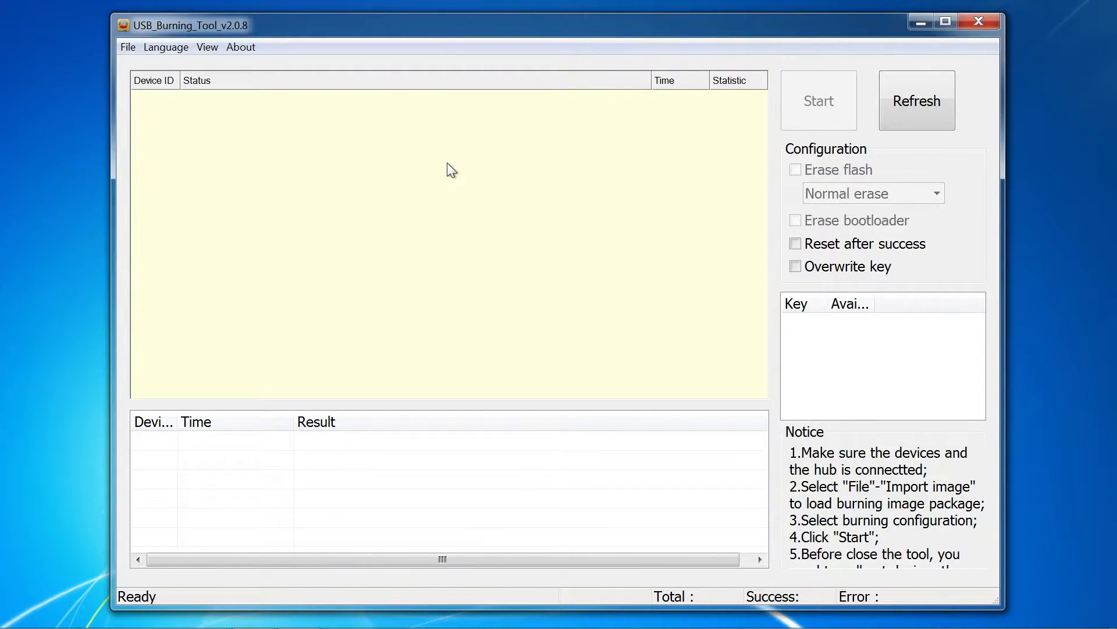
left_click(128, 47)
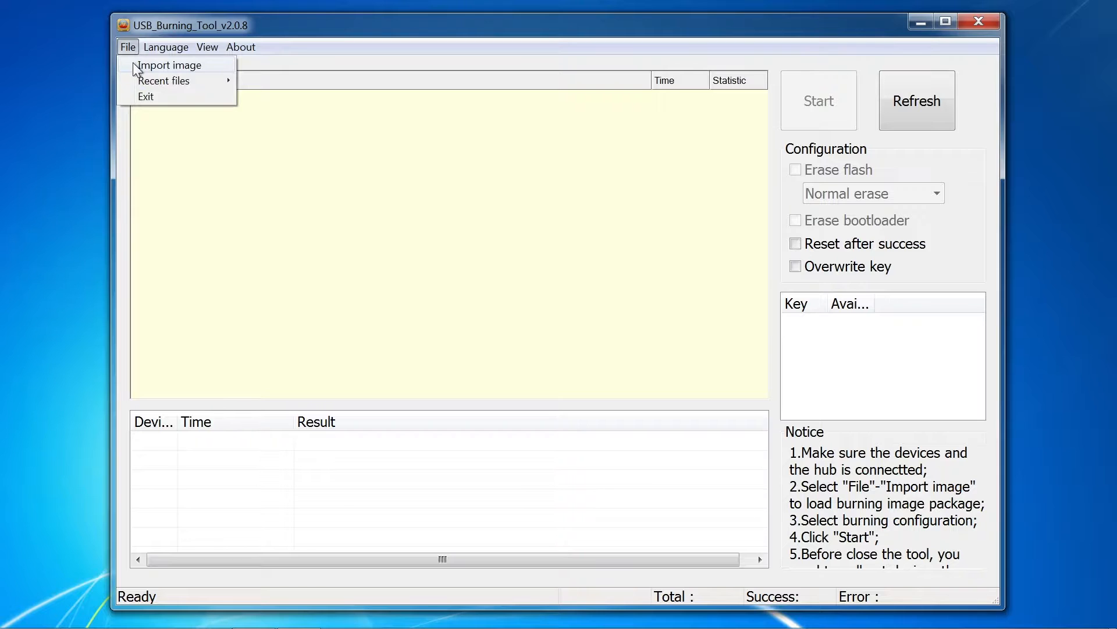
left_click(174, 64)
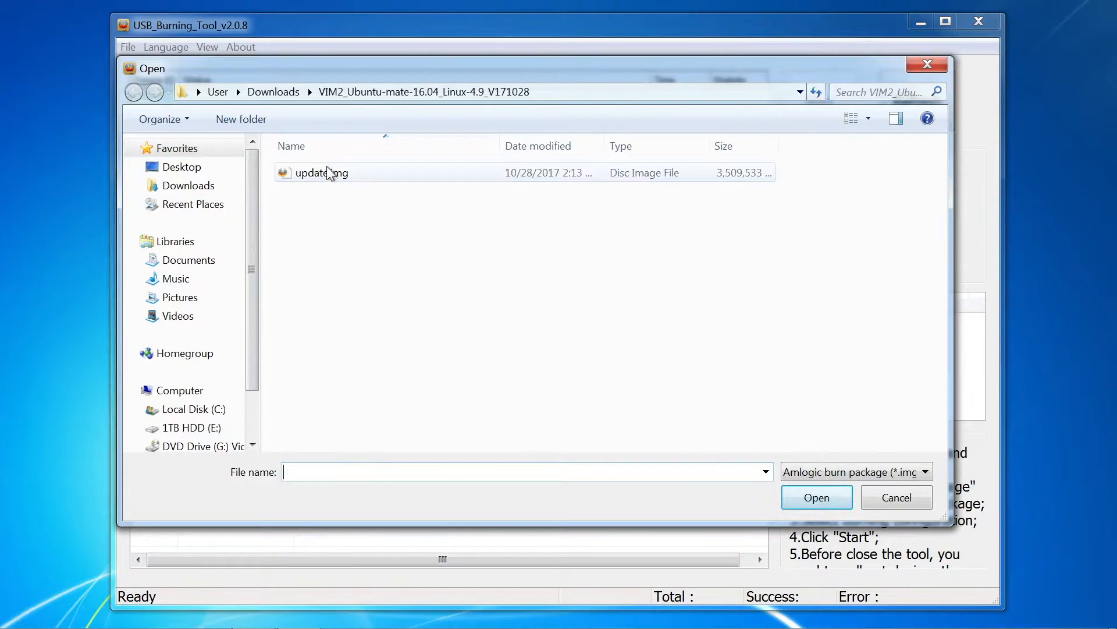
left_click(321, 173)
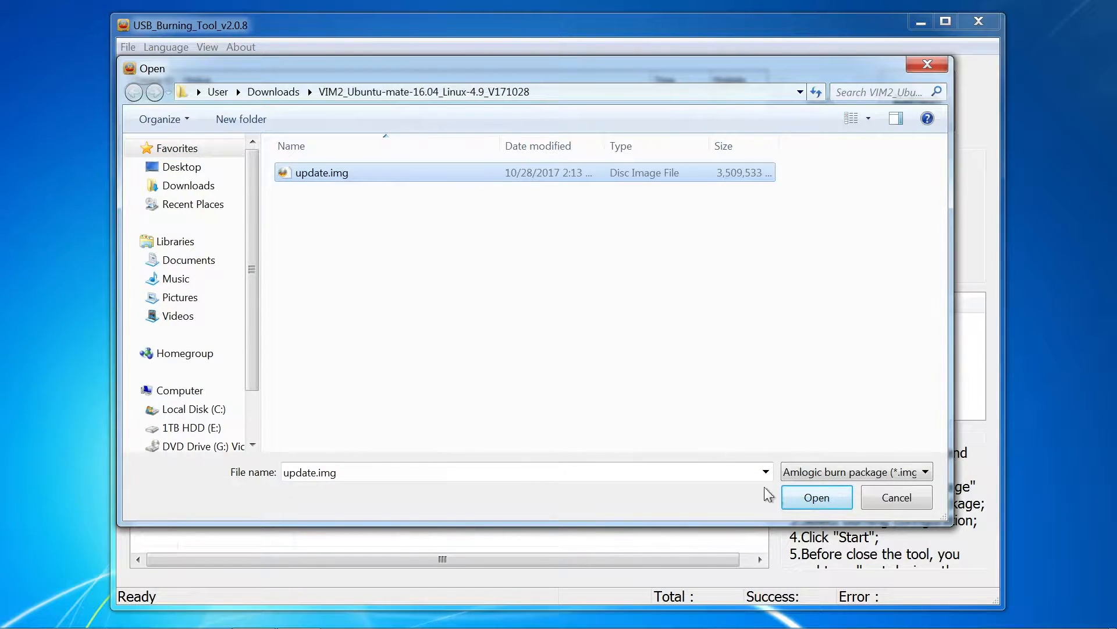
left_click(817, 497)
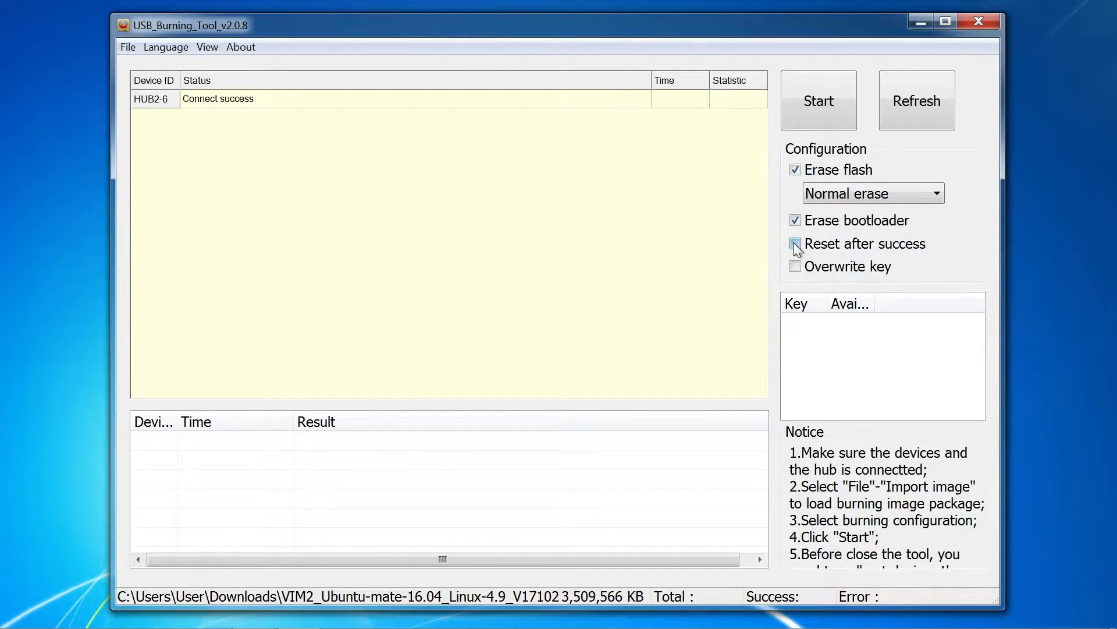
- Enable Reset after success and start burning Ubuntu MATE to the VIM2
left_click(795, 243)
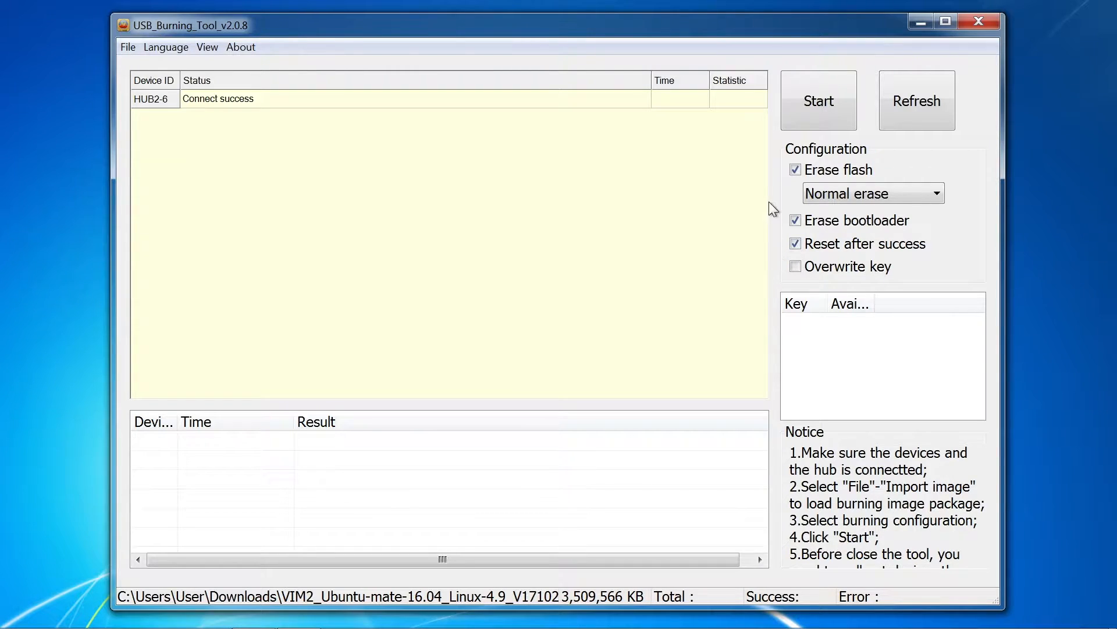
mouse_move(816, 125)
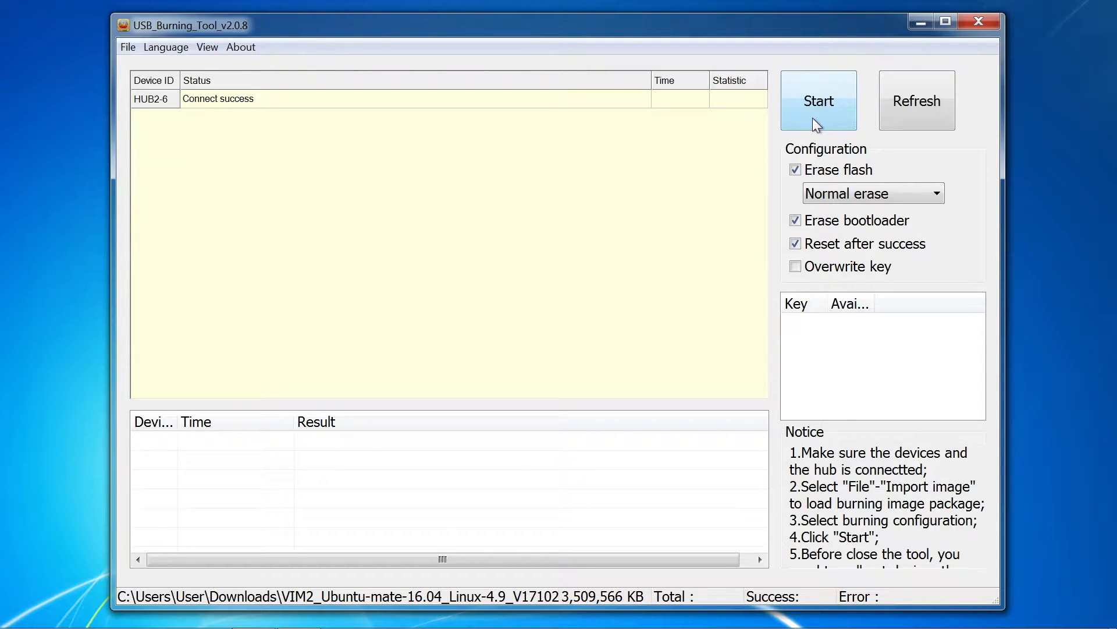
left_click(818, 100)
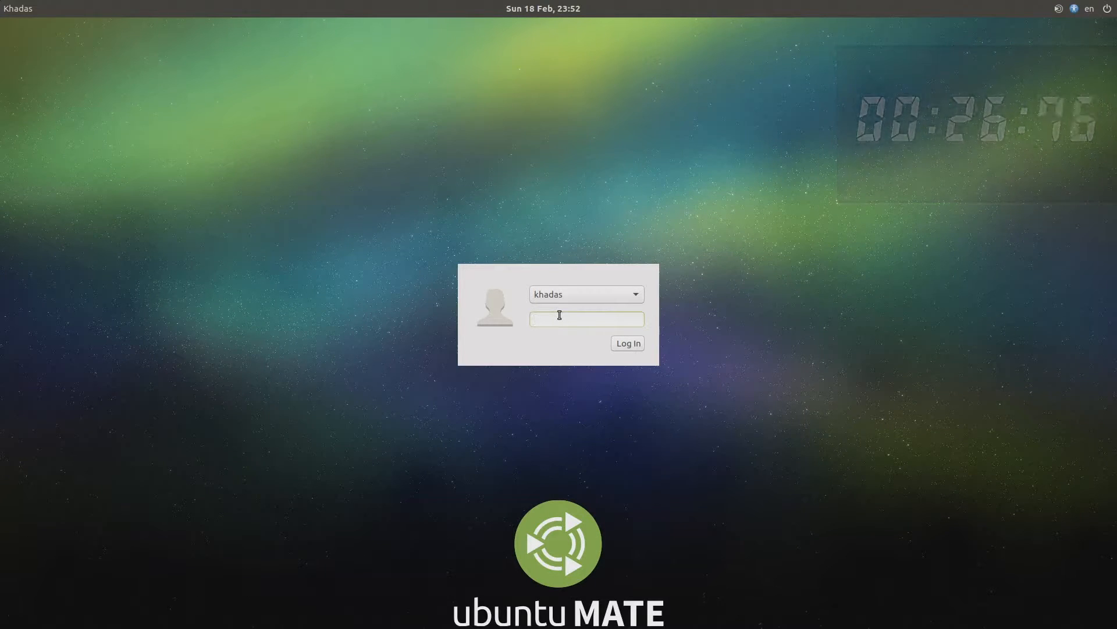
- Log in as khadas with the password
type("password")
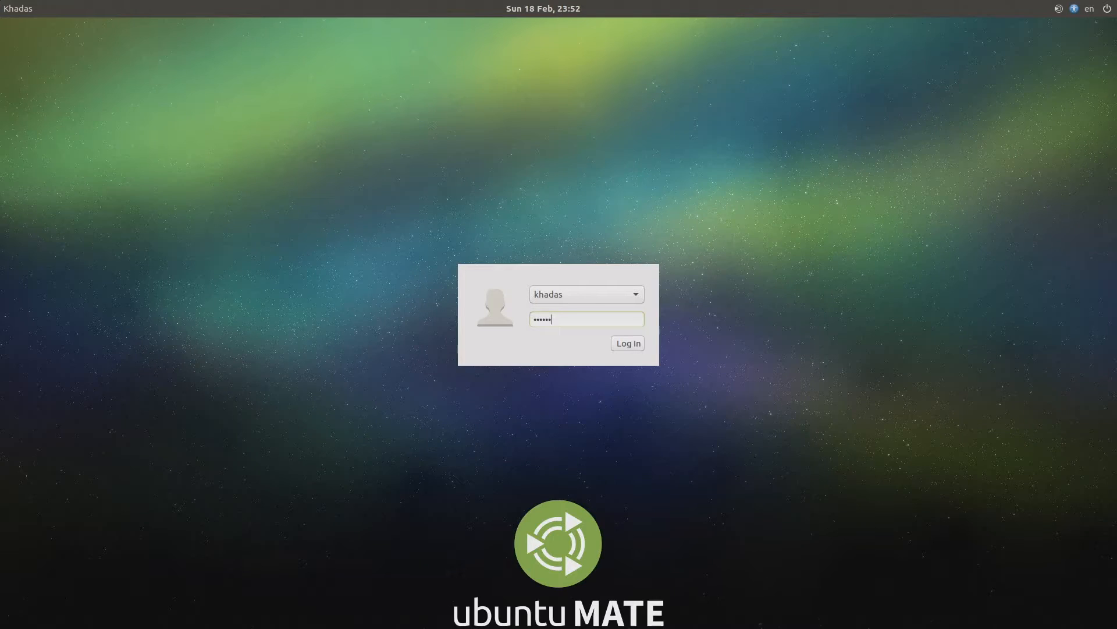
left_click(628, 343)
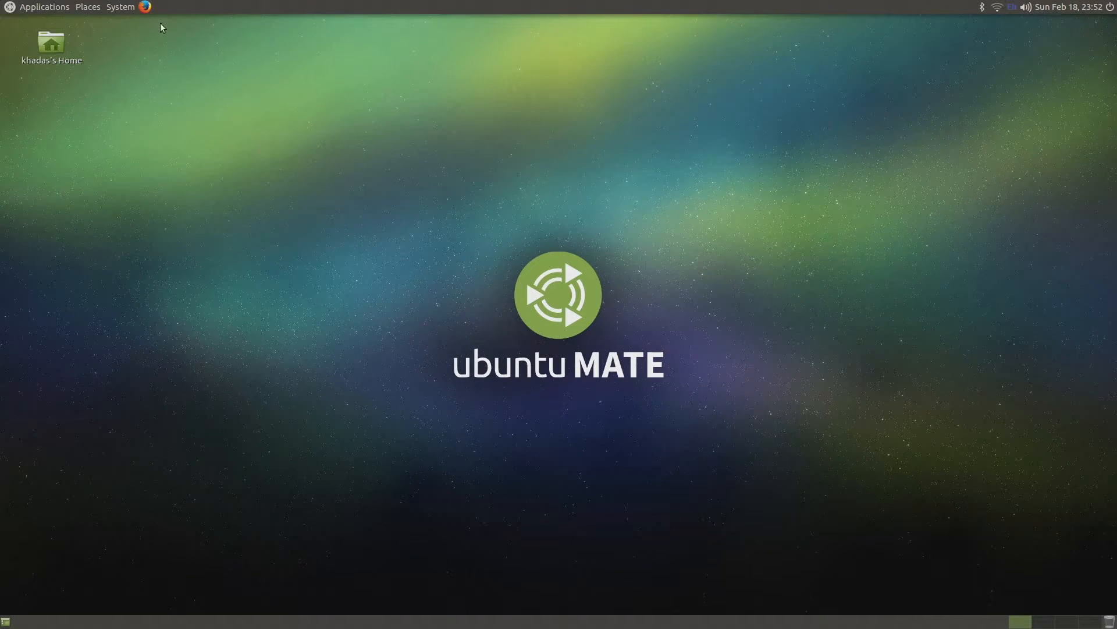
left_click(120, 7)
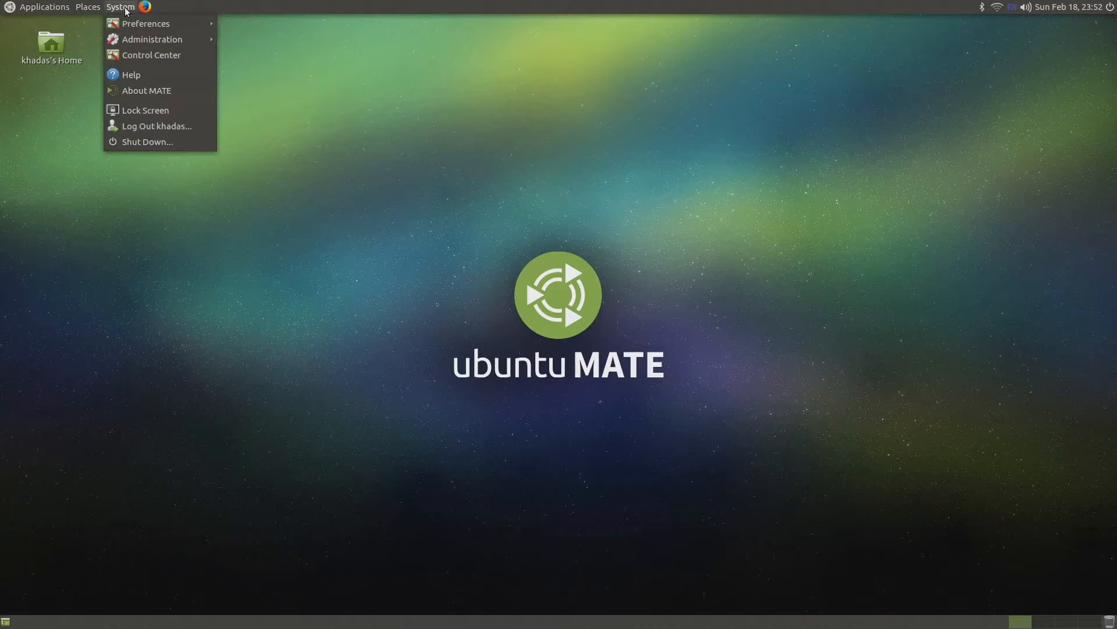
mouse_move(146, 23)
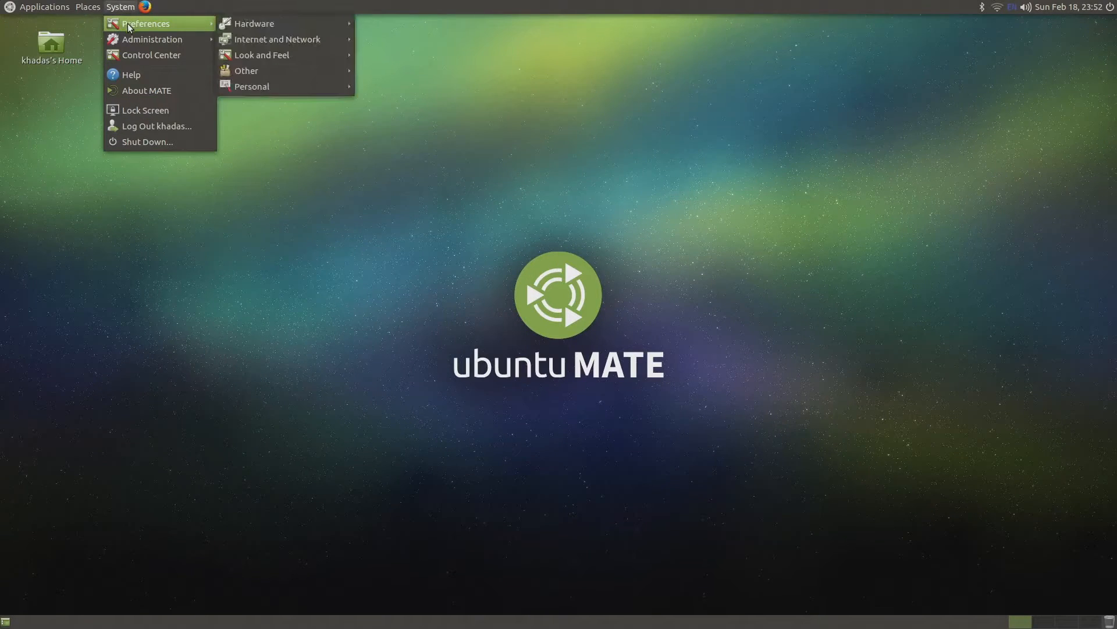
mouse_move(266, 55)
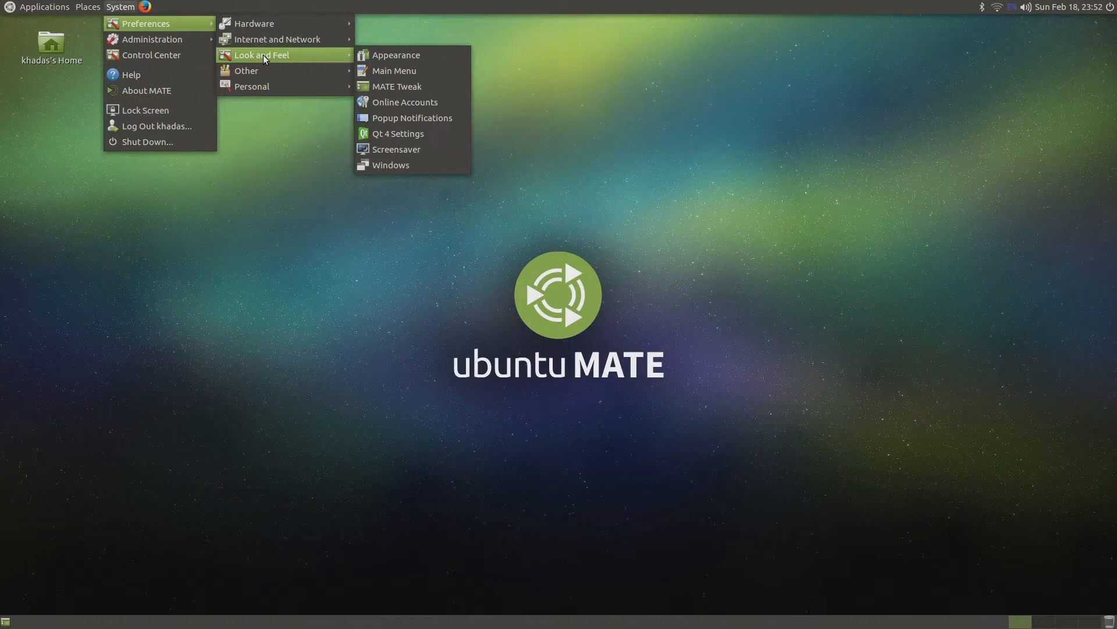
mouse_move(394, 71)
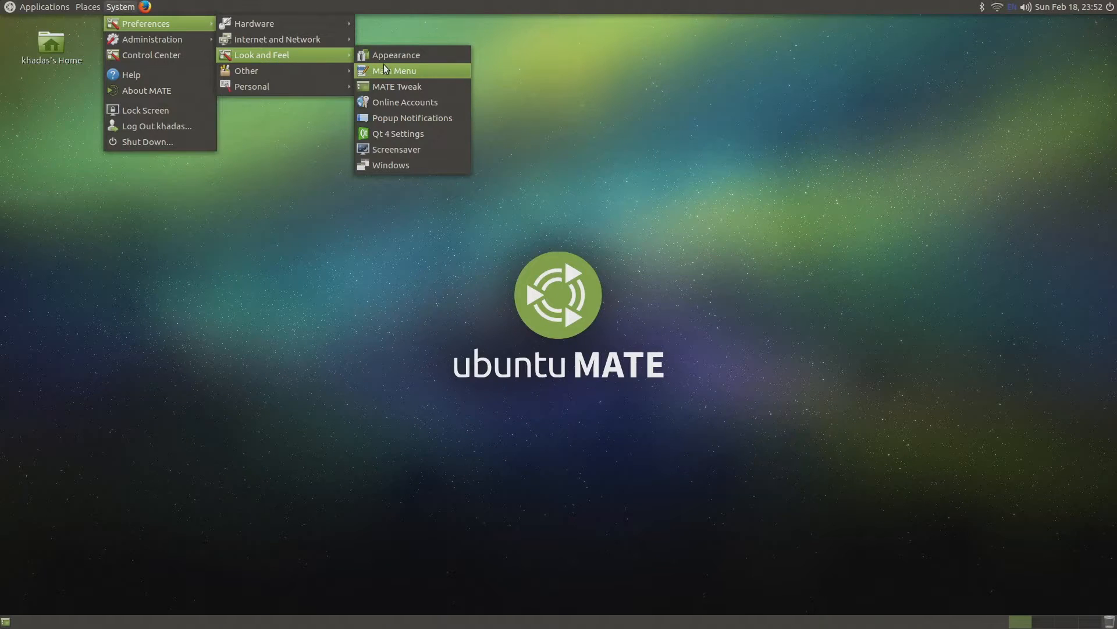
mouse_move(403, 62)
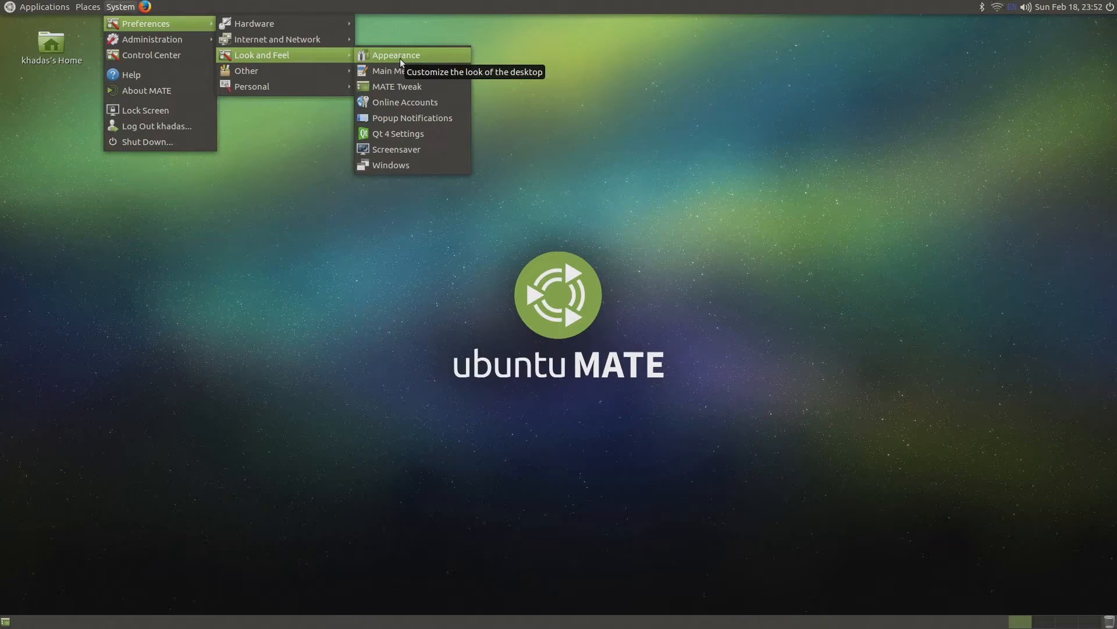
left_click(396, 54)
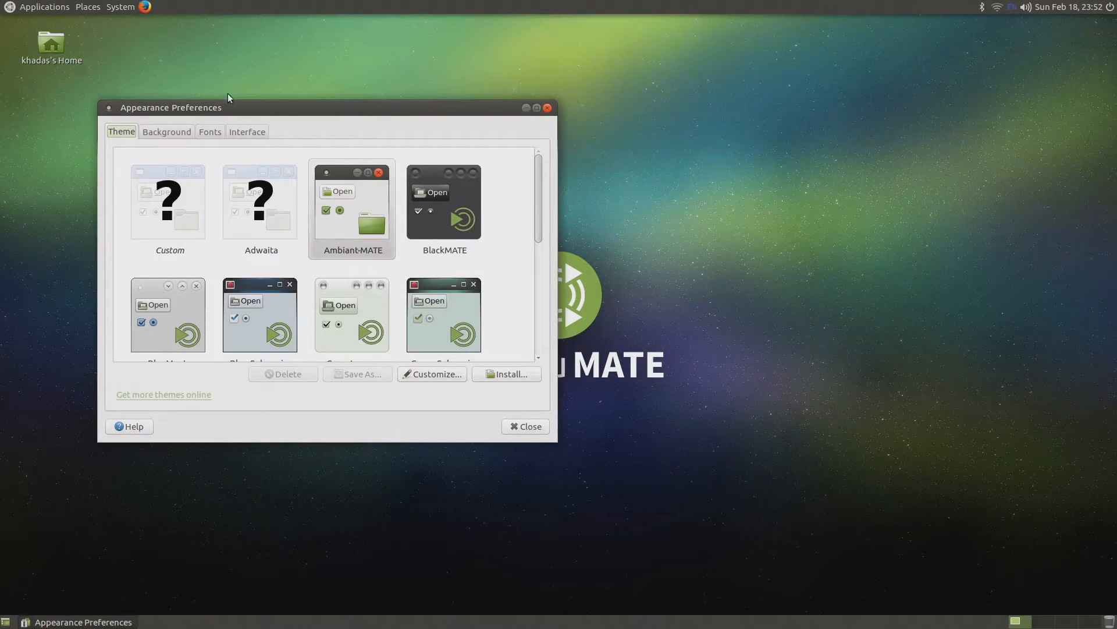
left_click(210, 131)
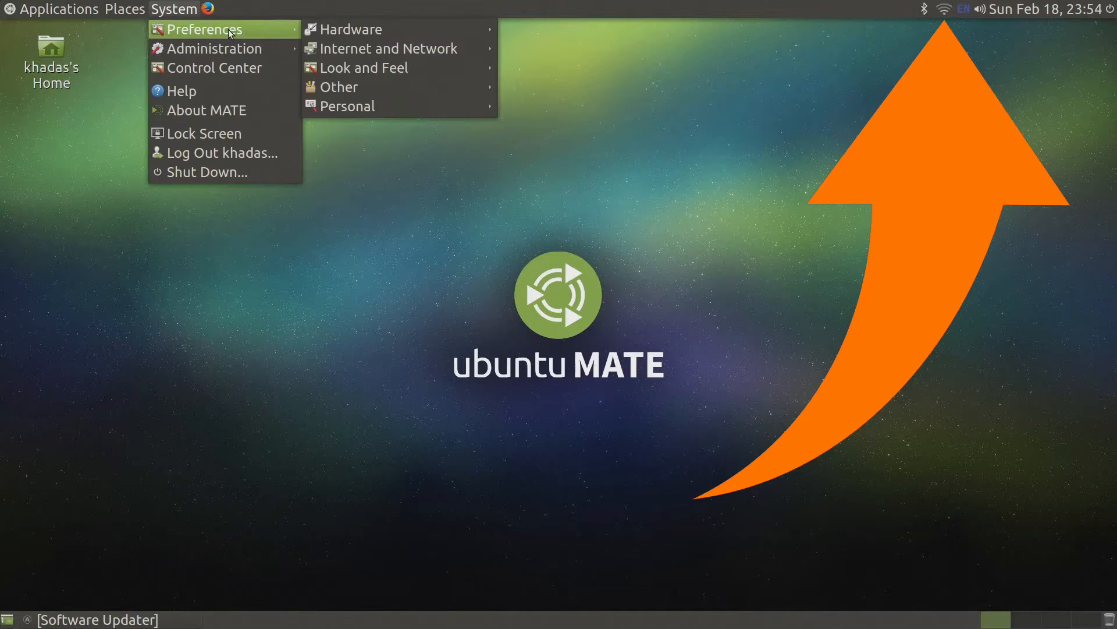
mouse_move(388, 48)
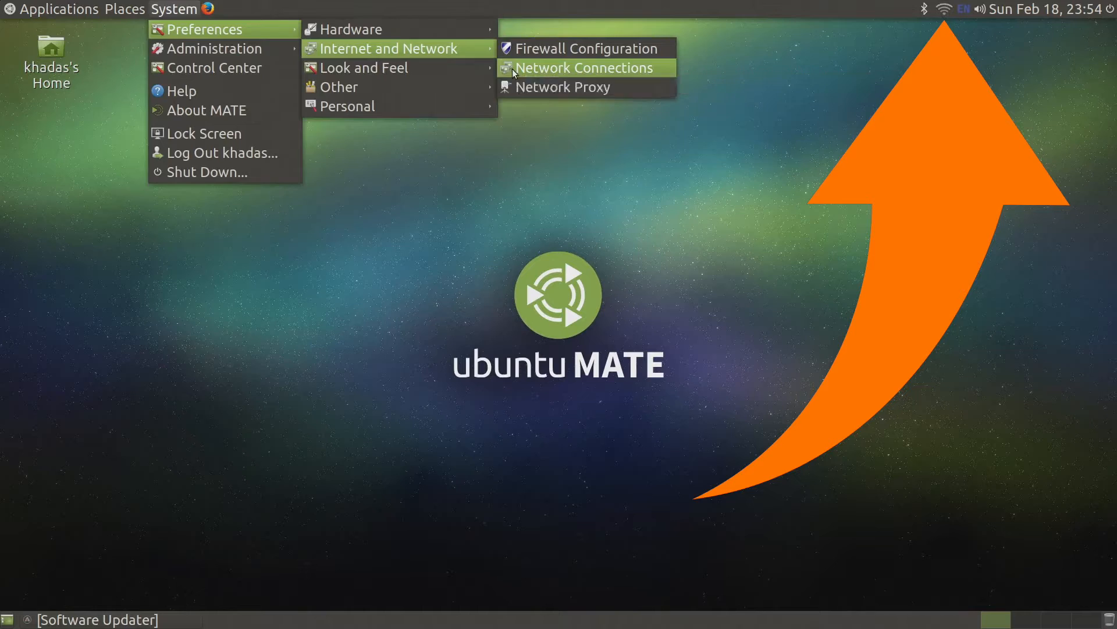
- Open Network Connections and edit Wired connection 1
left_click(584, 68)
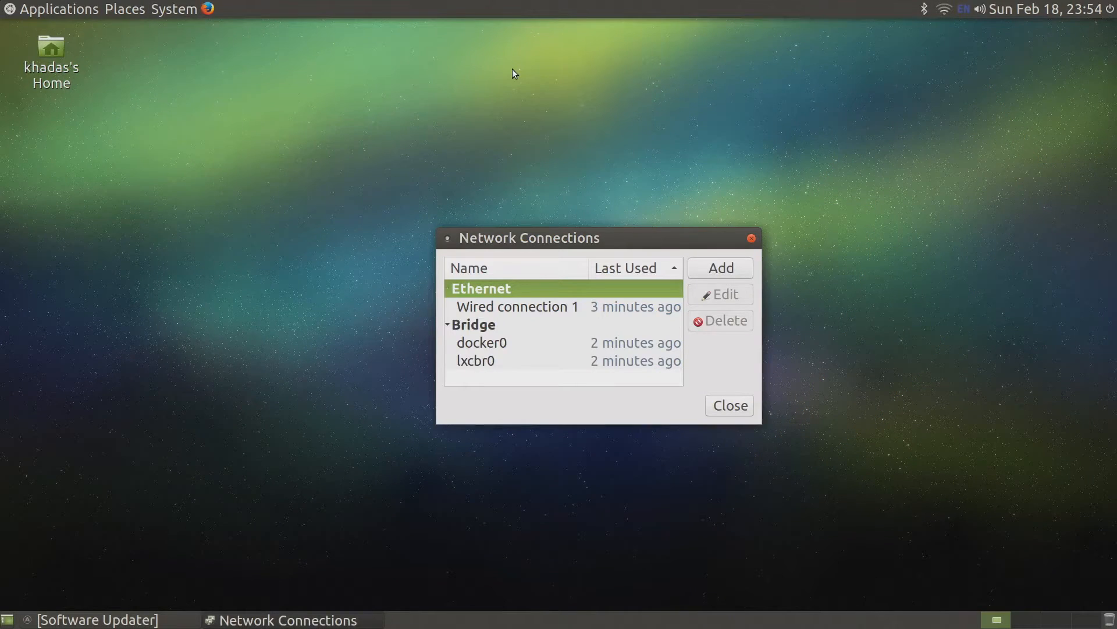
left_click(517, 306)
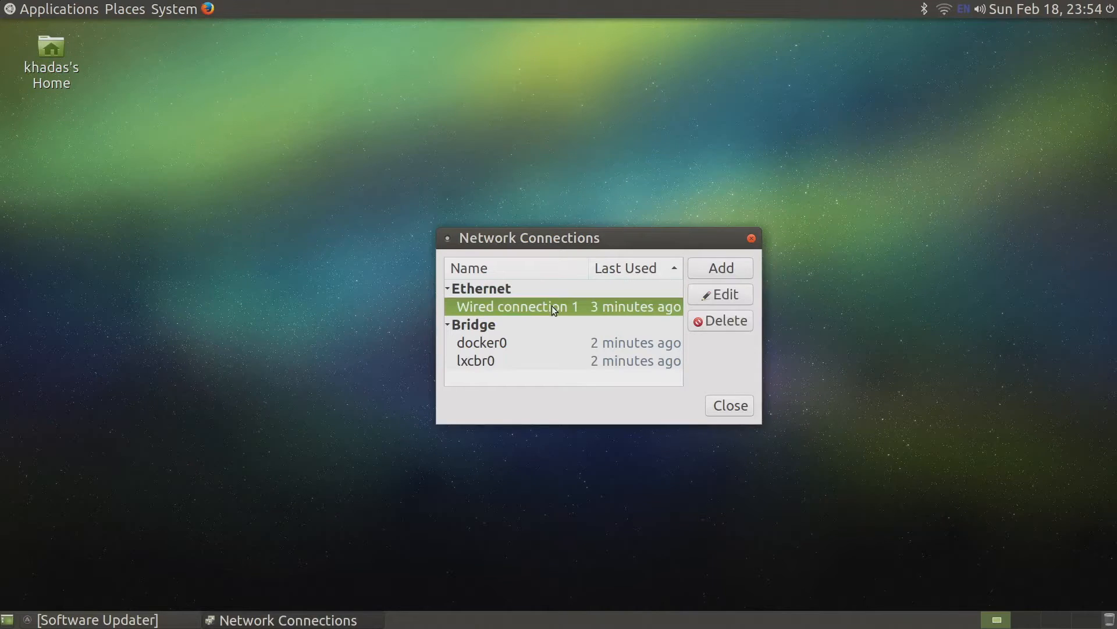
mouse_move(718, 300)
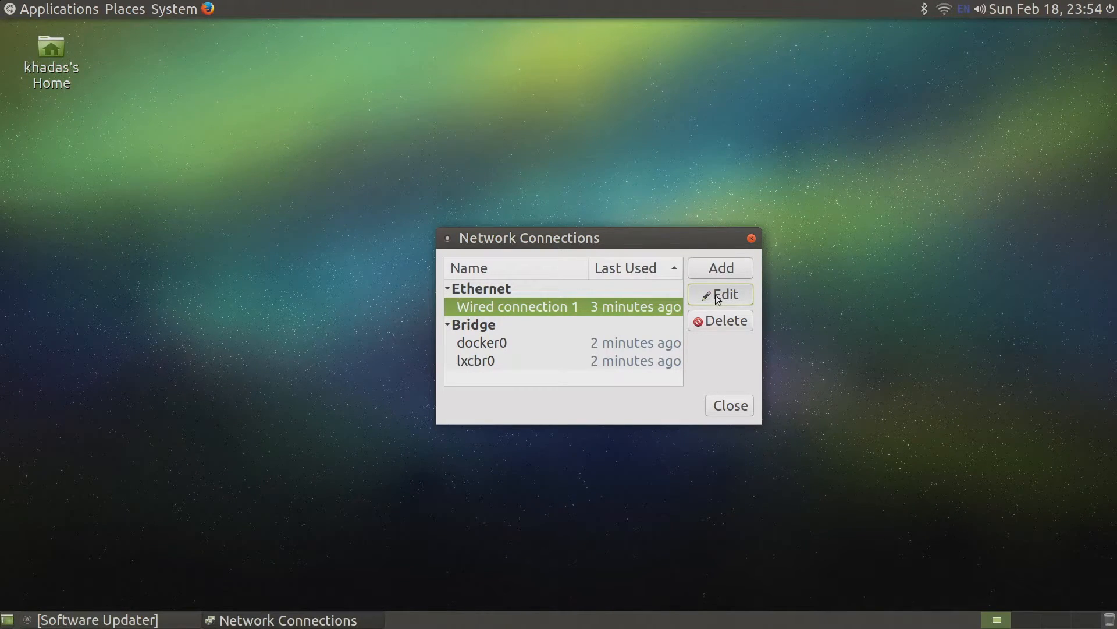
left_click(720, 293)
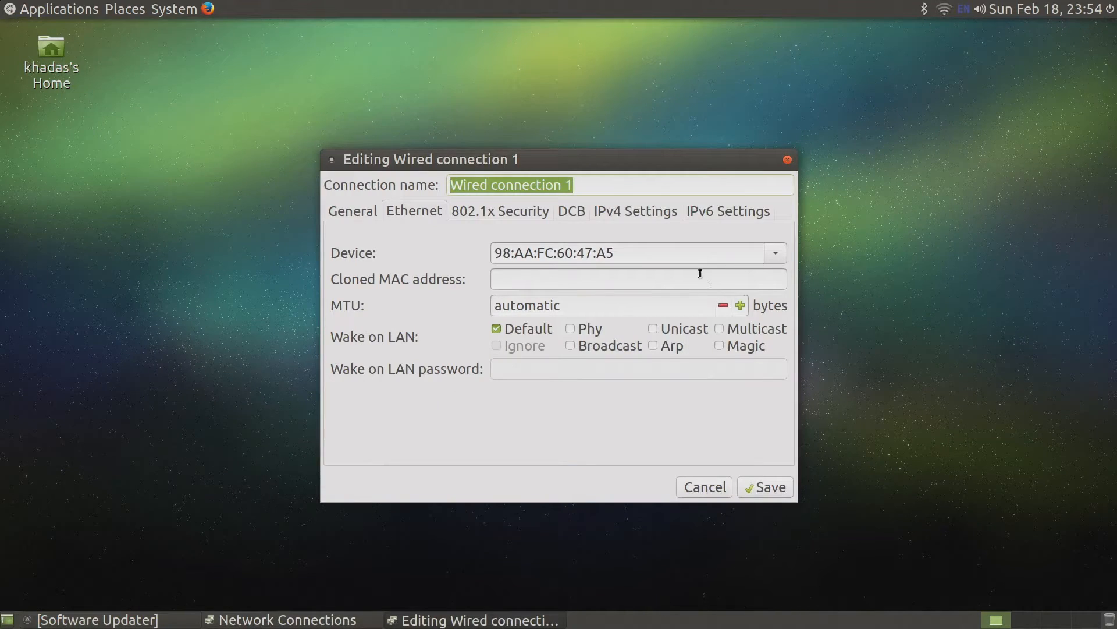
- Switch Wired connection 1's IPv4 method to Manual and add a static address
left_click(635, 211)
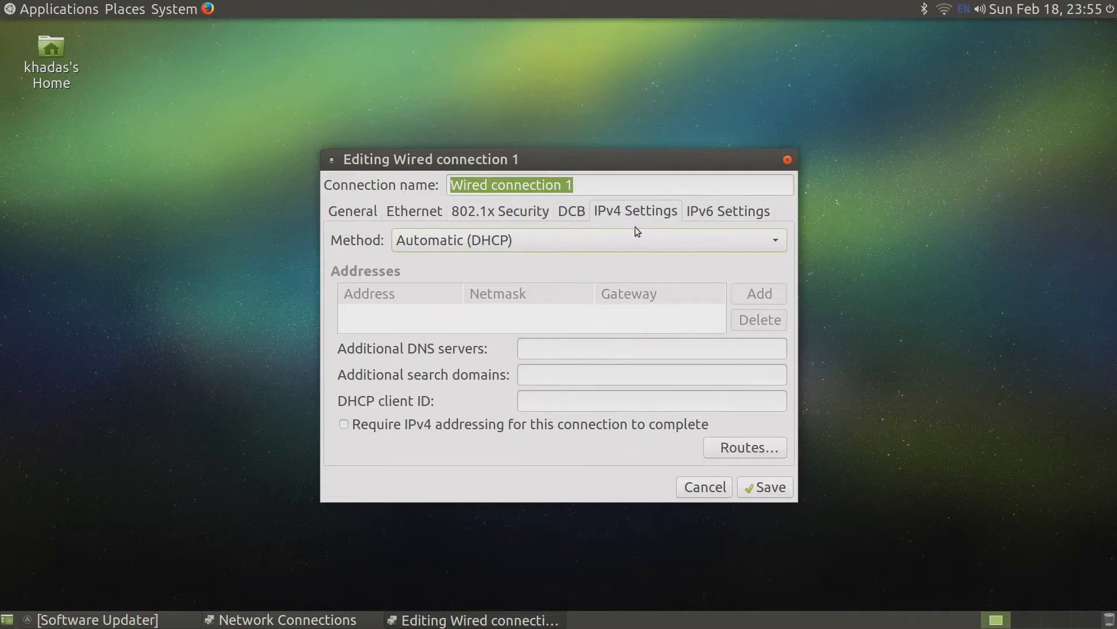
left_click(586, 241)
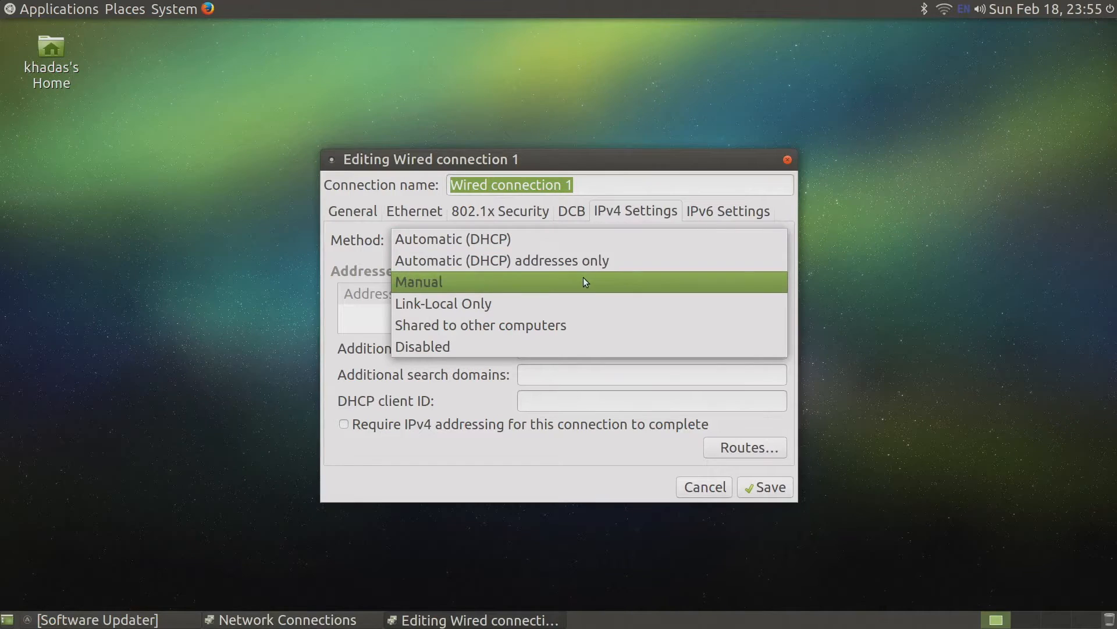
left_click(418, 282)
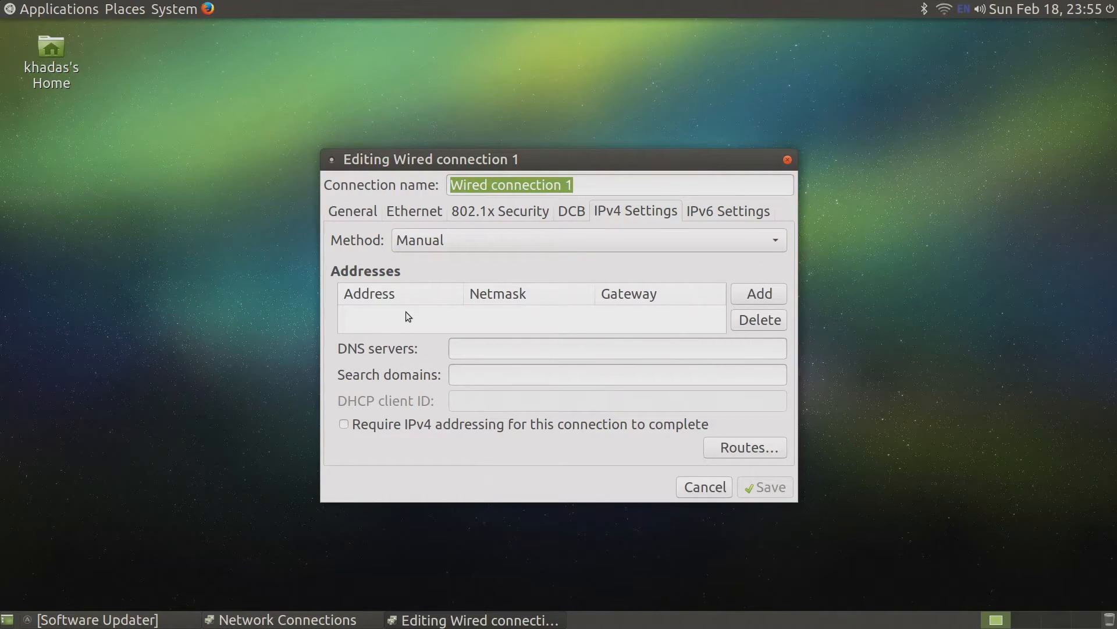
left_click(759, 293)
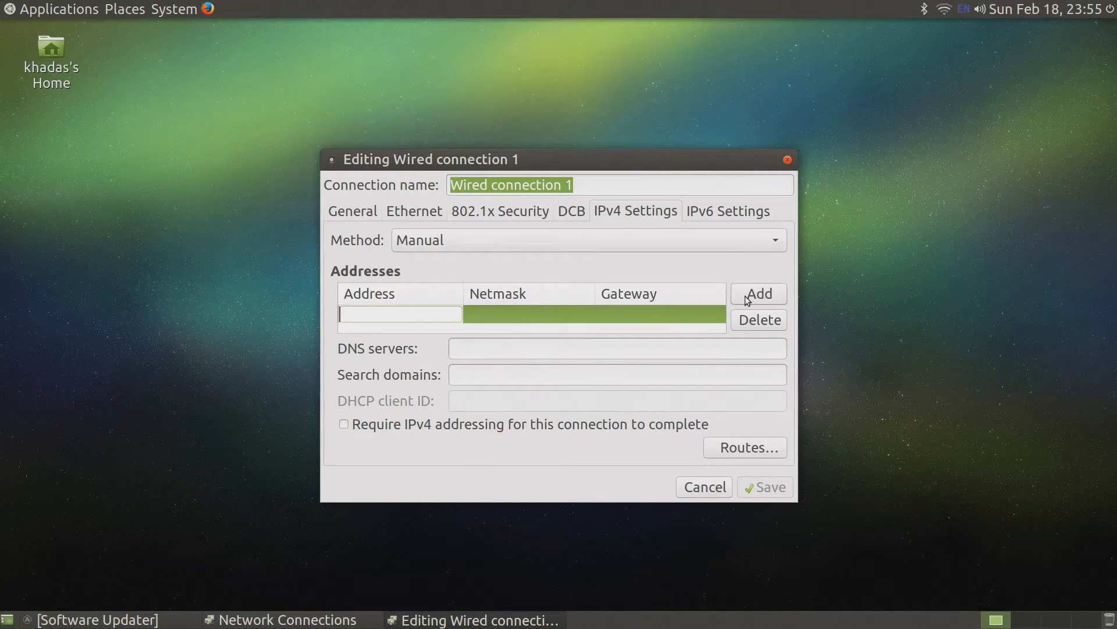
type("192.168.2.220")
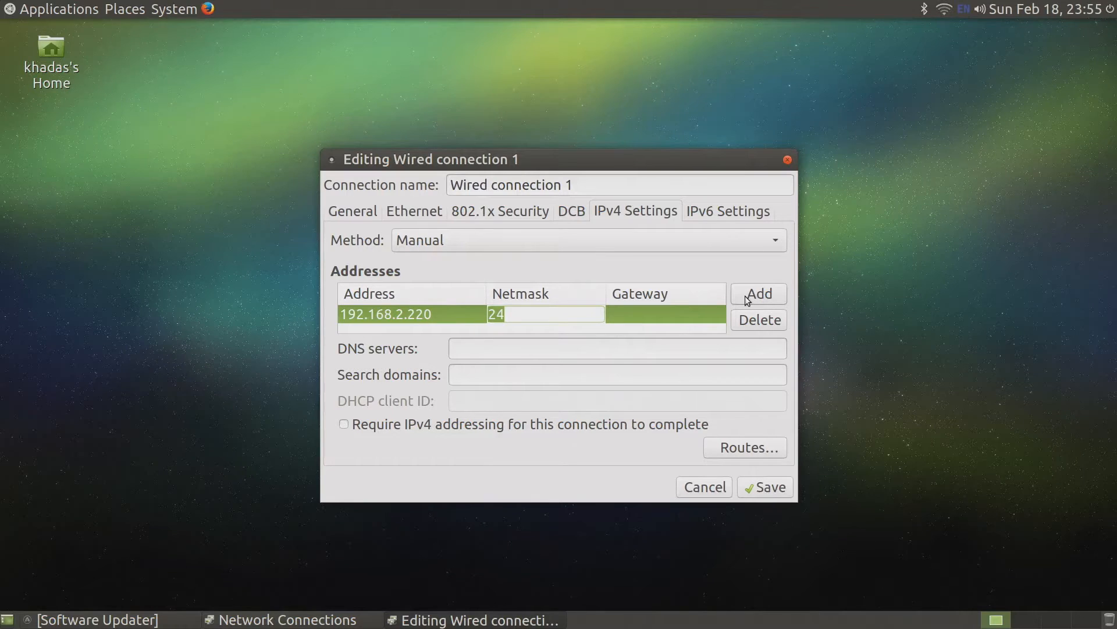
- Enter the gateway and DNS server, save the settings, and close Network Connections
left_click(666, 314)
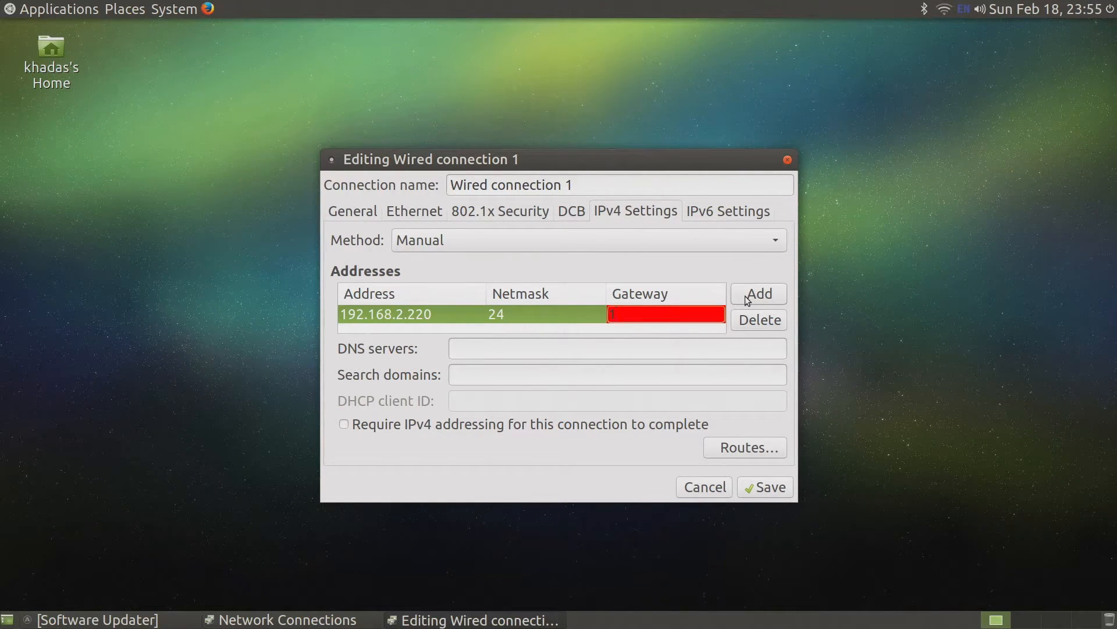
type("192.168.2.1")
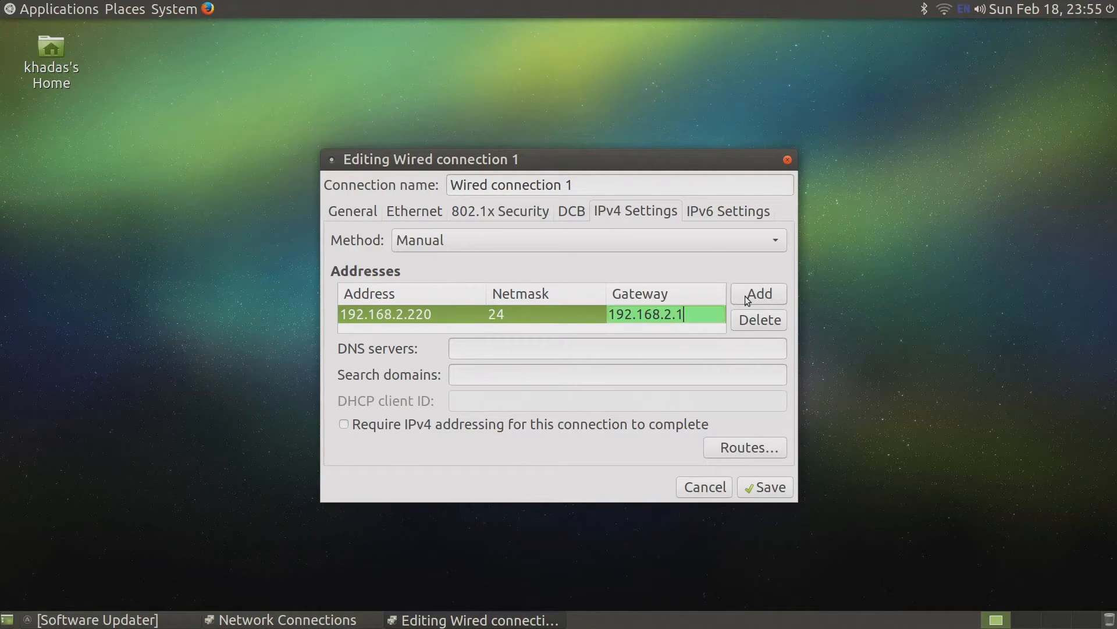
left_click(591, 348)
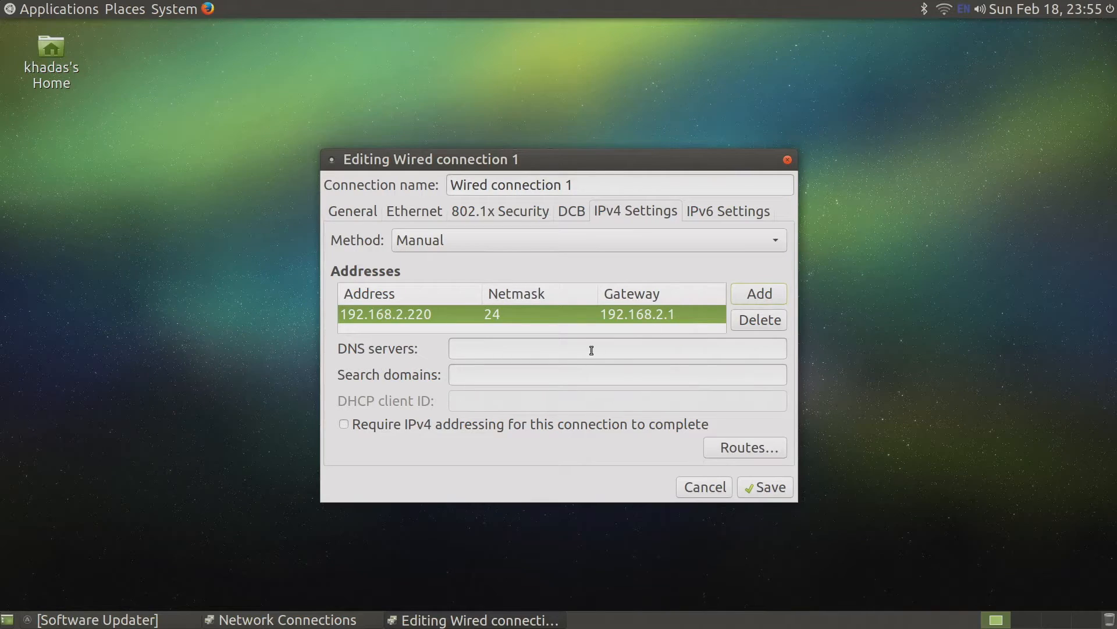
type("8.8.8.8")
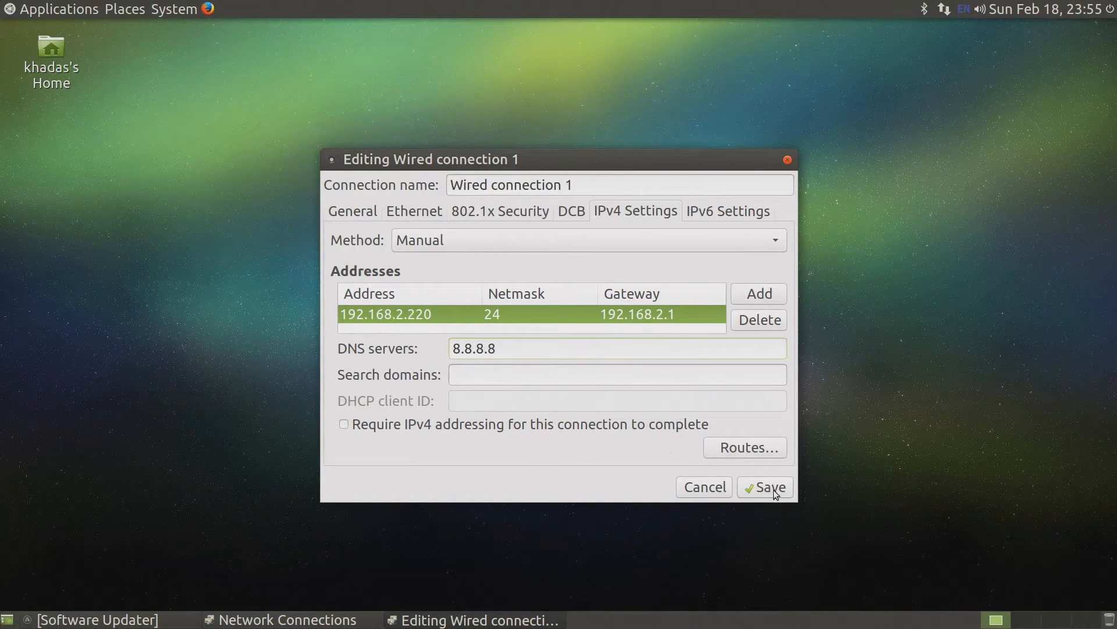
left_click(765, 486)
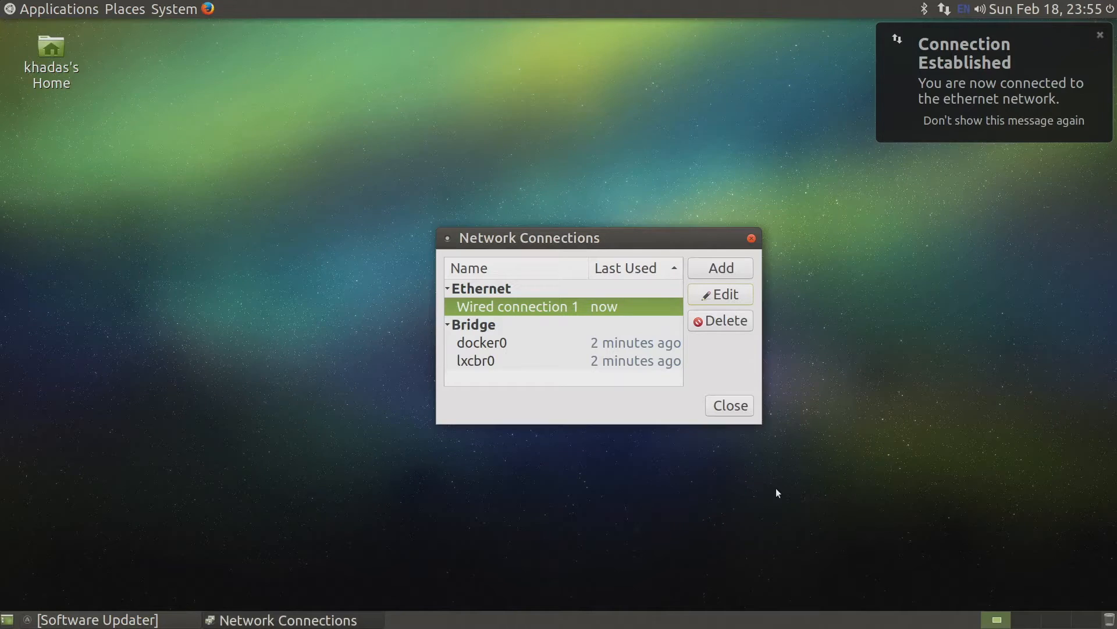
mouse_move(752, 442)
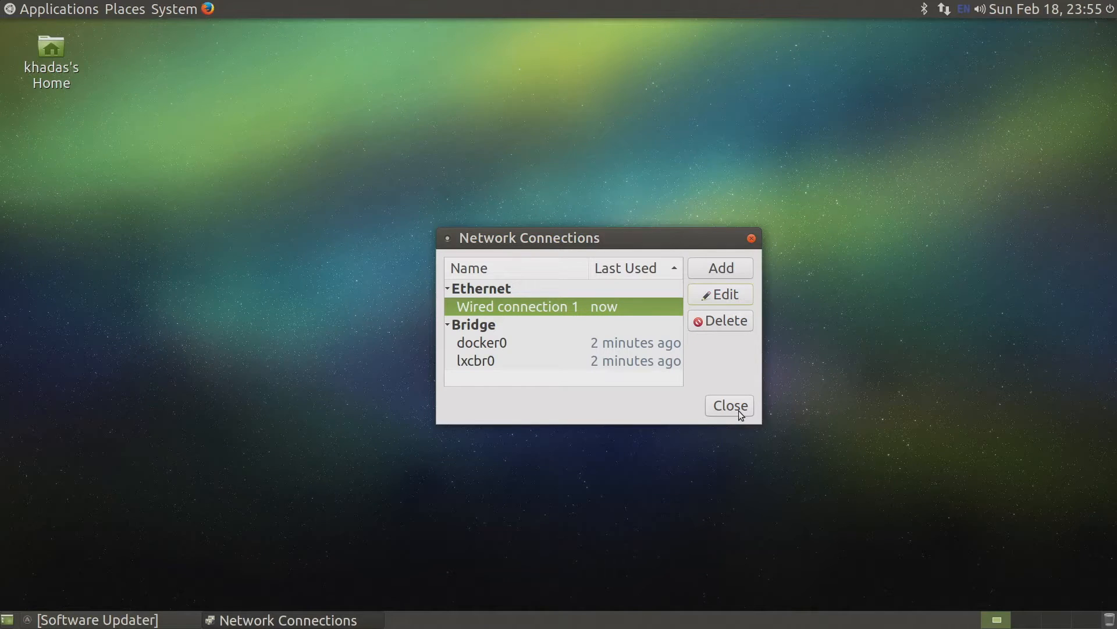
left_click(729, 405)
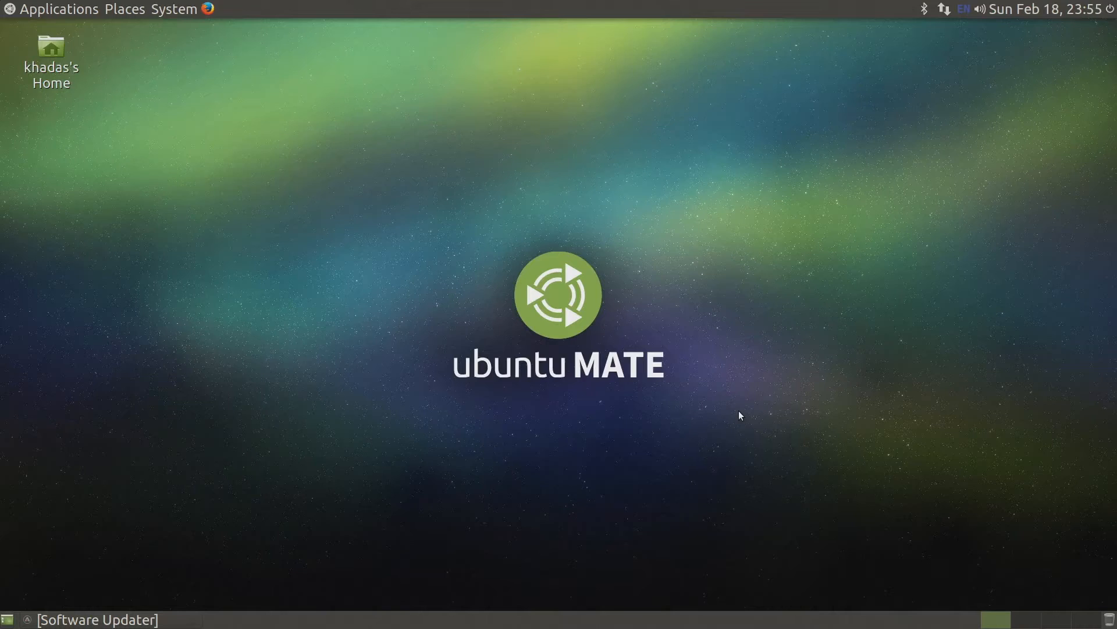
mouse_move(98, 38)
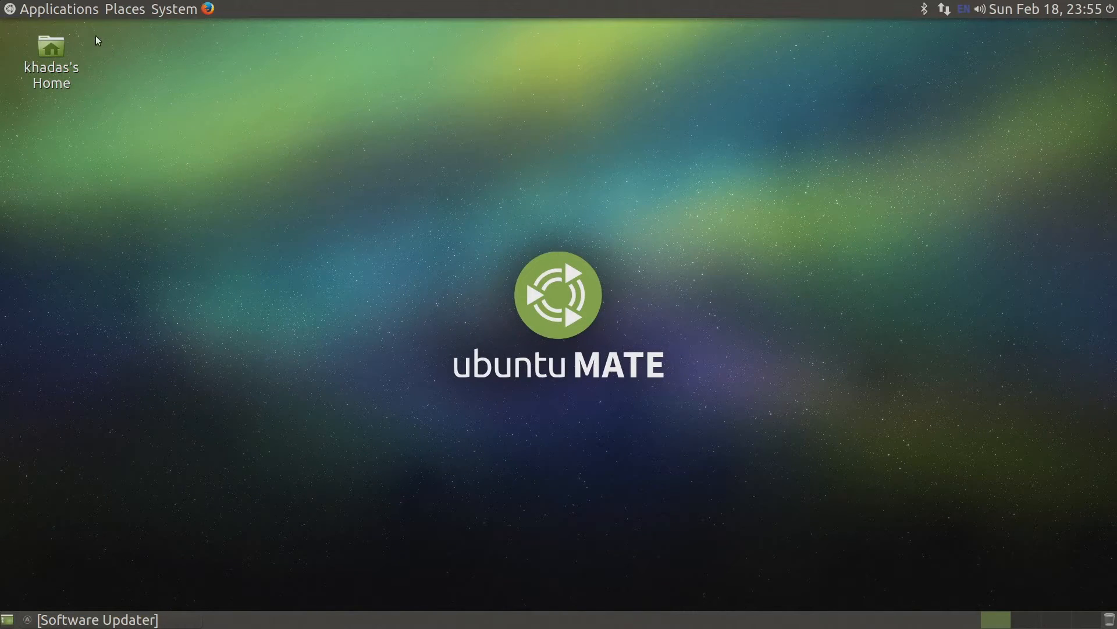
- Launch MATE Terminal from the Applications menu
left_click(58, 9)
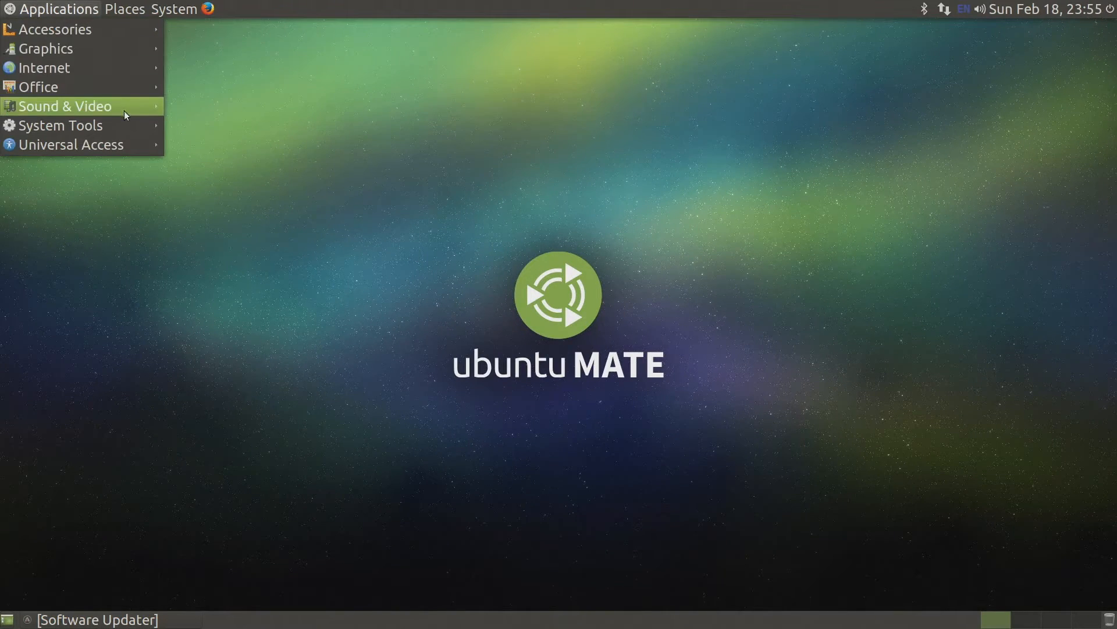
mouse_move(61, 125)
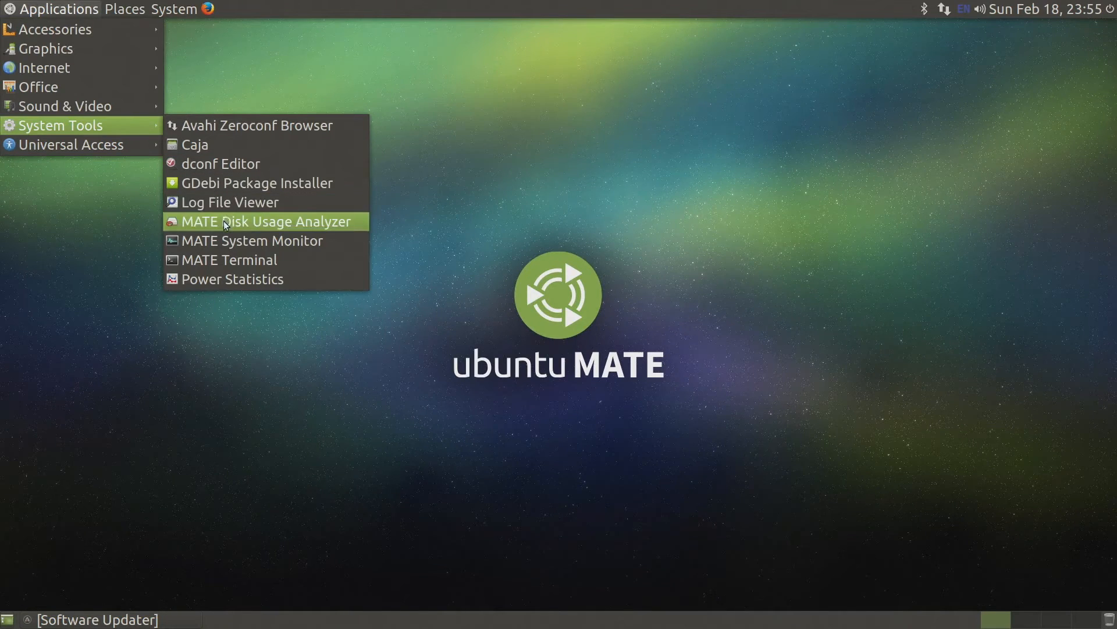
left_click(229, 260)
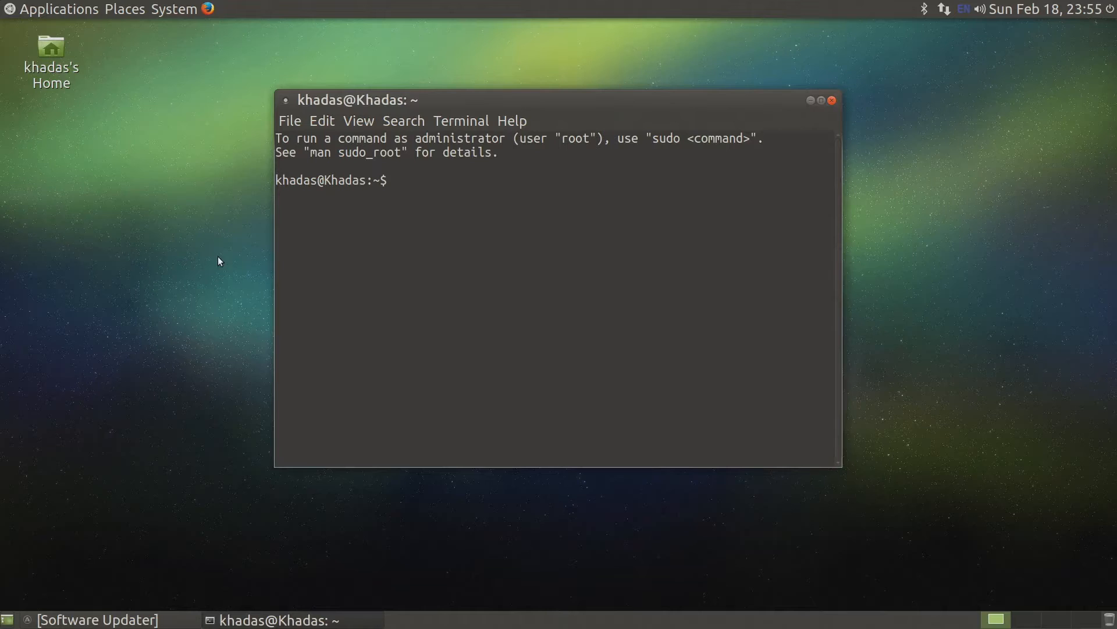
type("ping www.go")
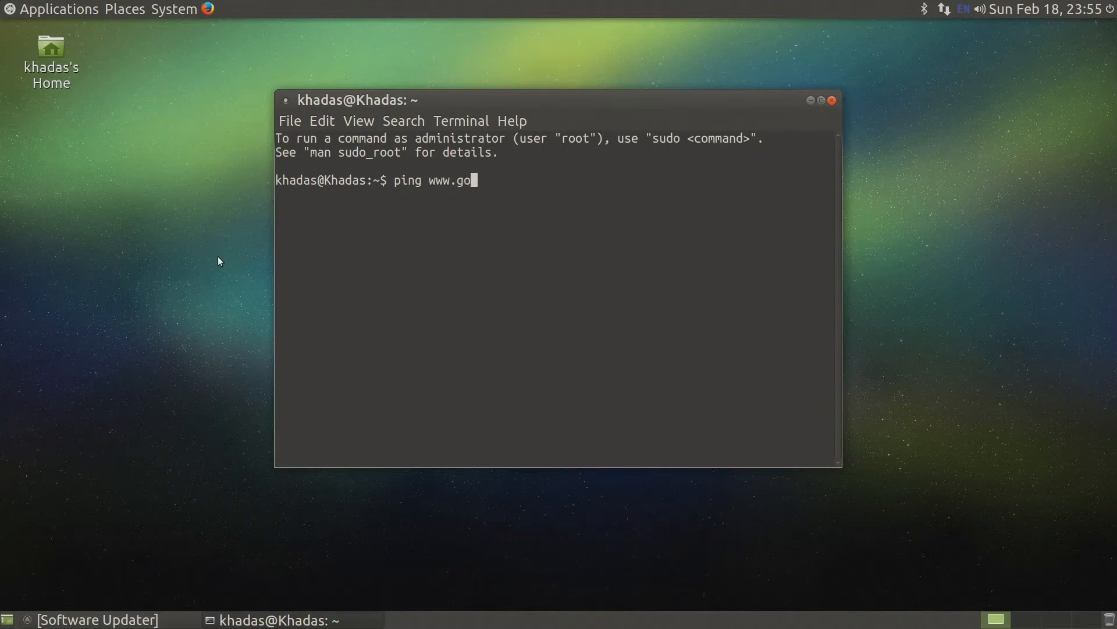
type("ogle.com")
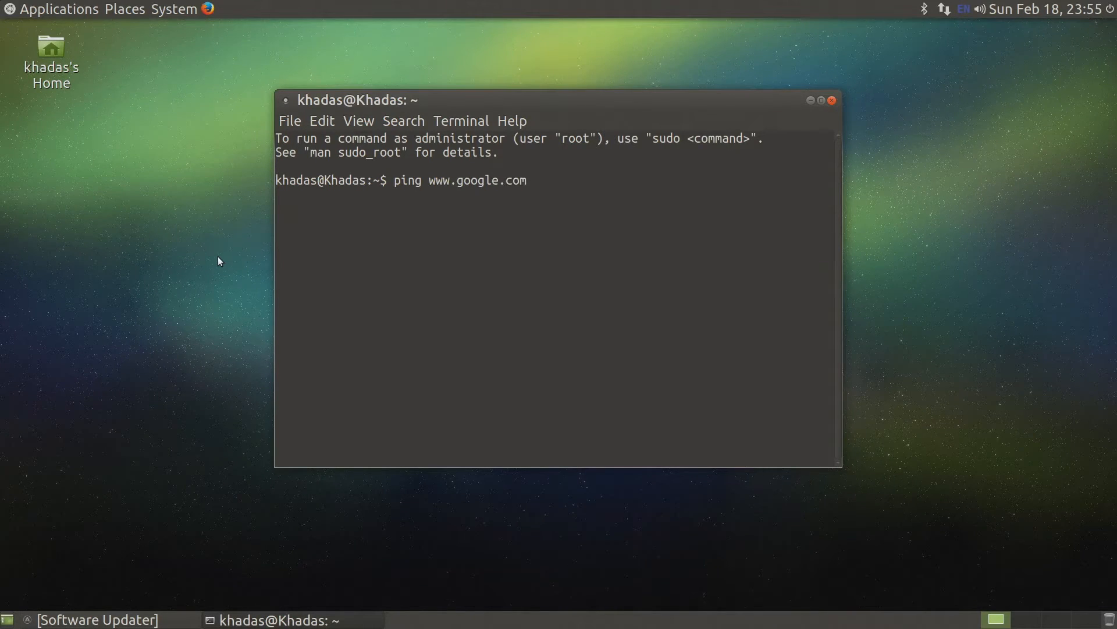
key("Return")
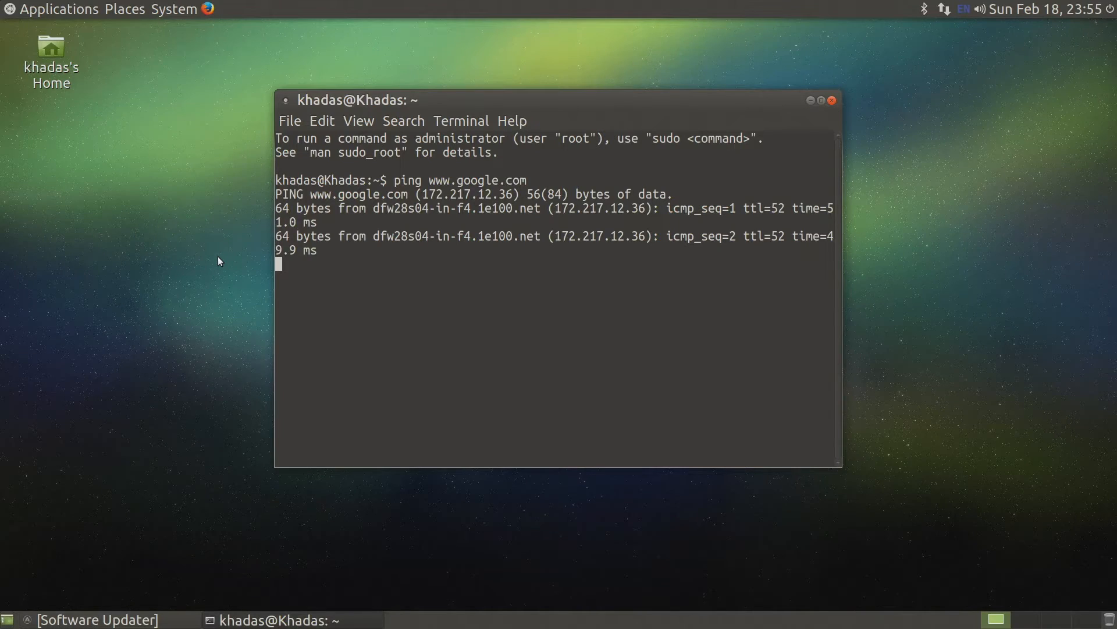
key("ctrl+c")
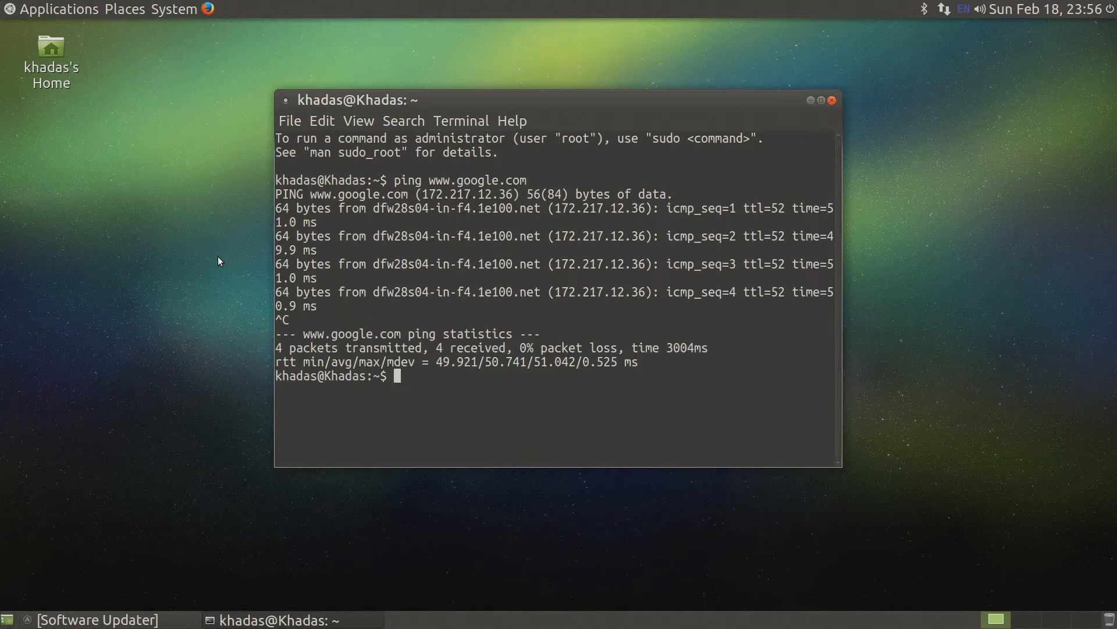
type("exit")
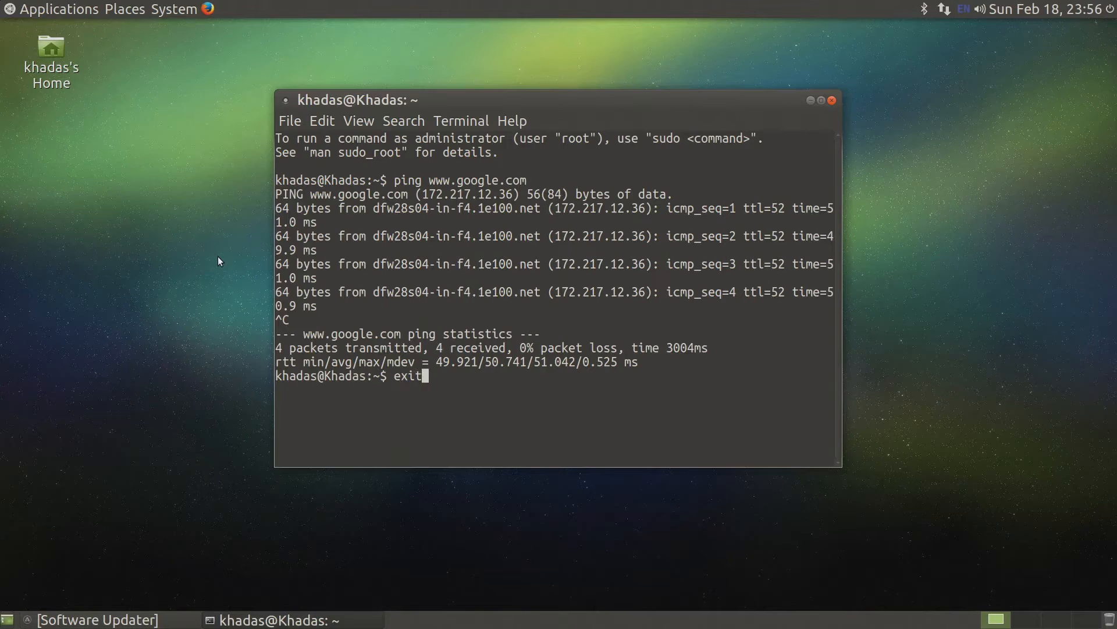
key("Return")
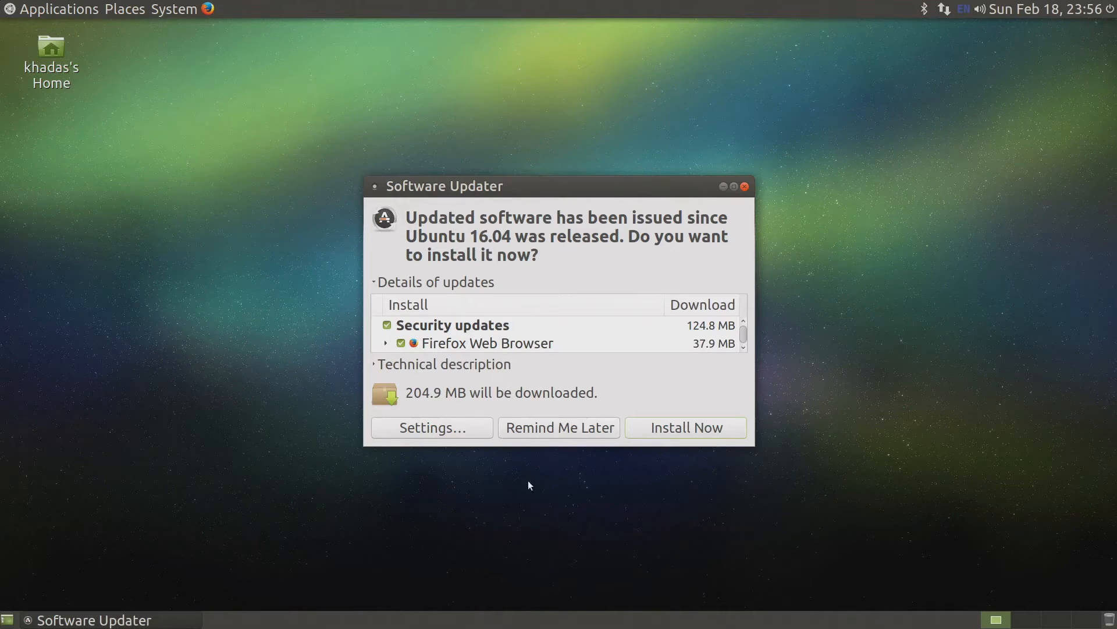
mouse_move(560, 451)
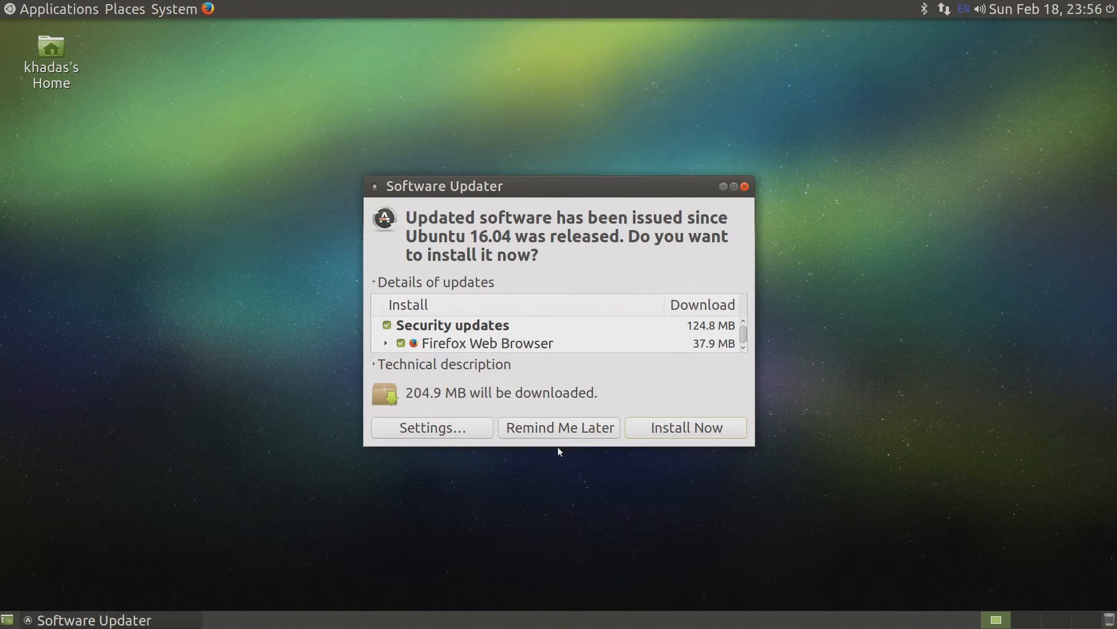
mouse_move(561, 449)
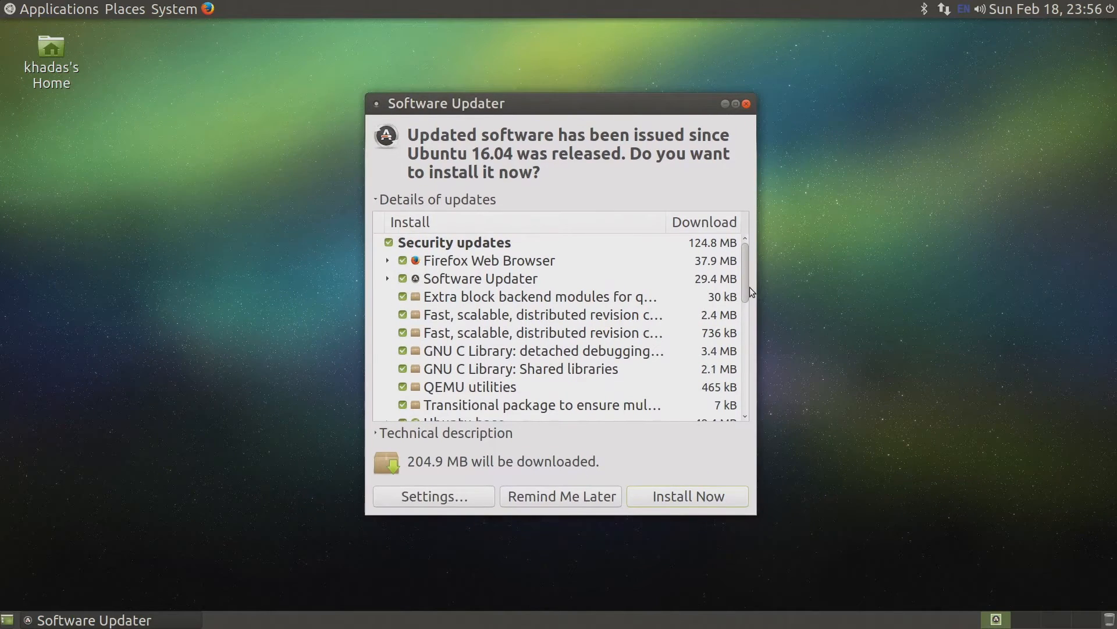
- Review the list of 204.9 MB of security and other updates, then install them all
scroll("down", 3)
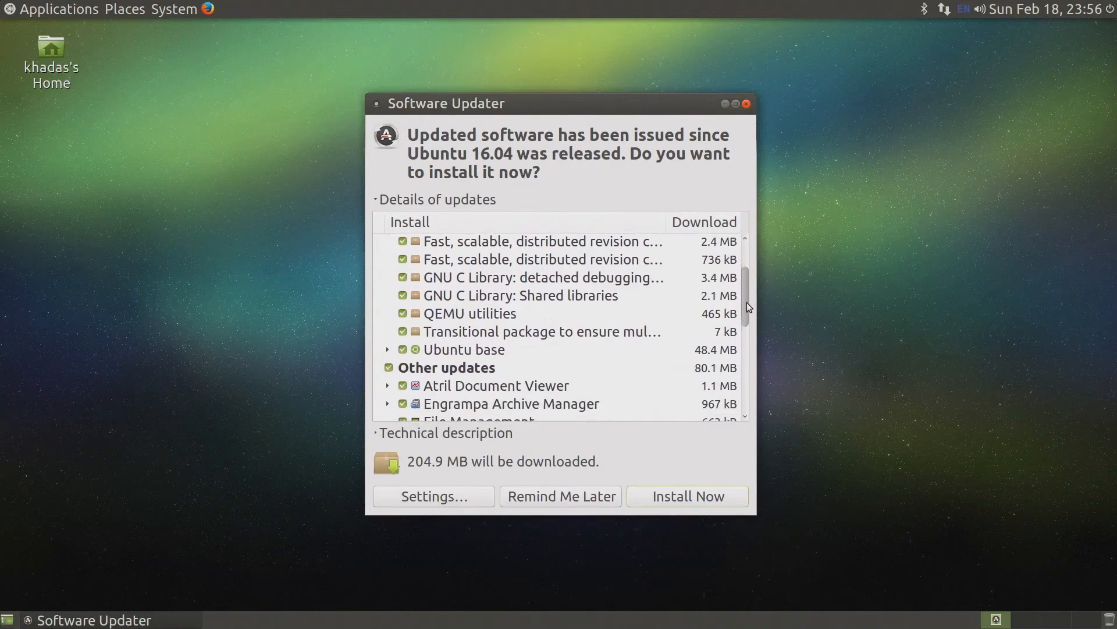
scroll("down", 3)
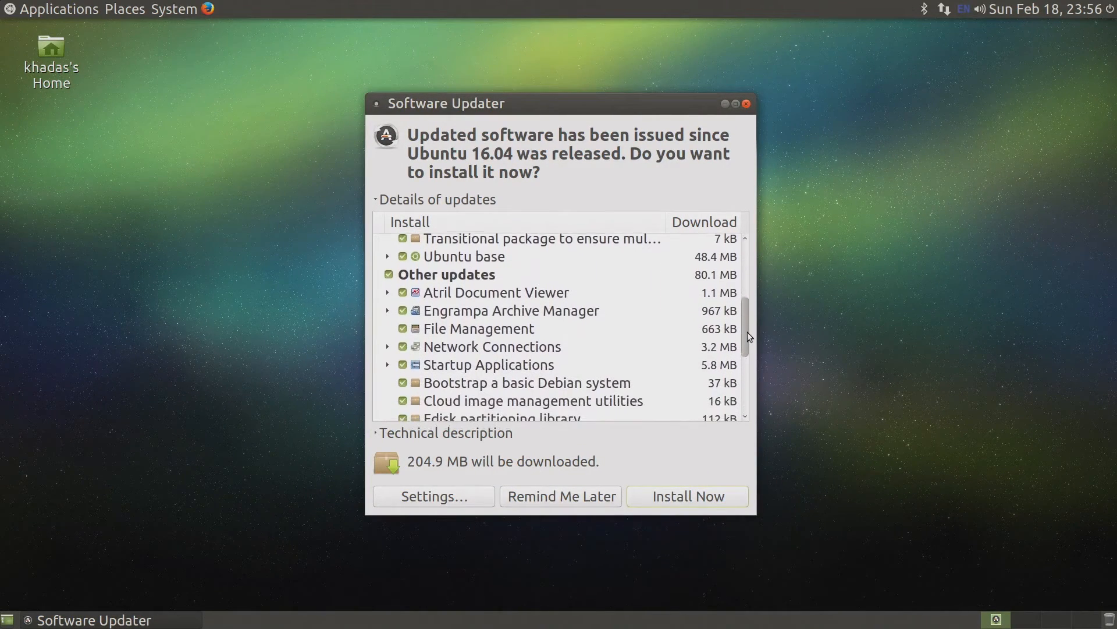
scroll("down", 3)
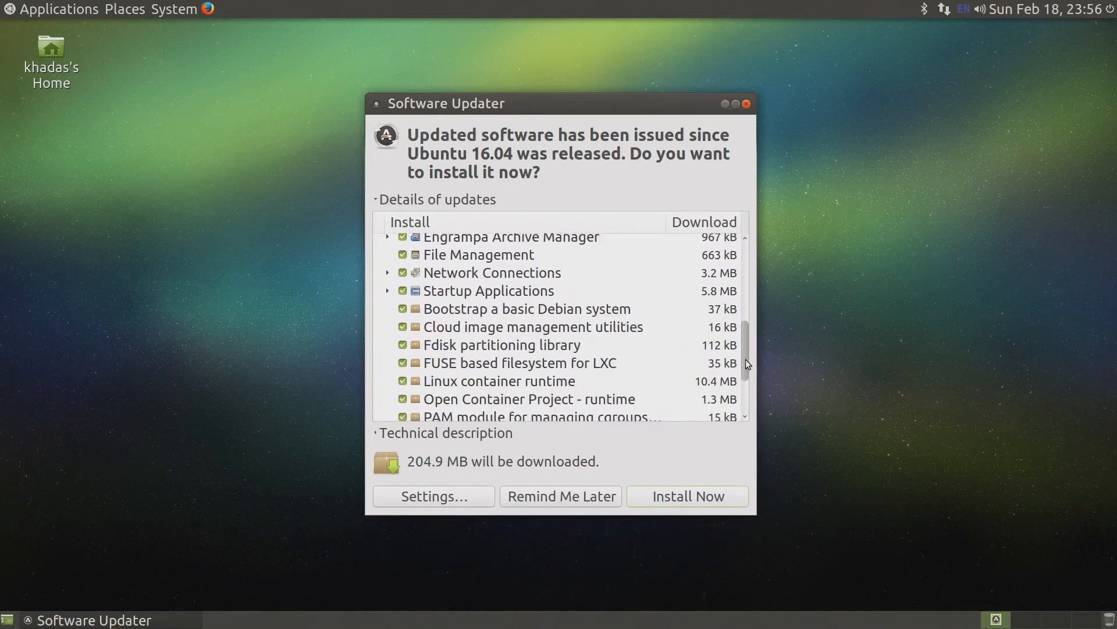
scroll("down", 3)
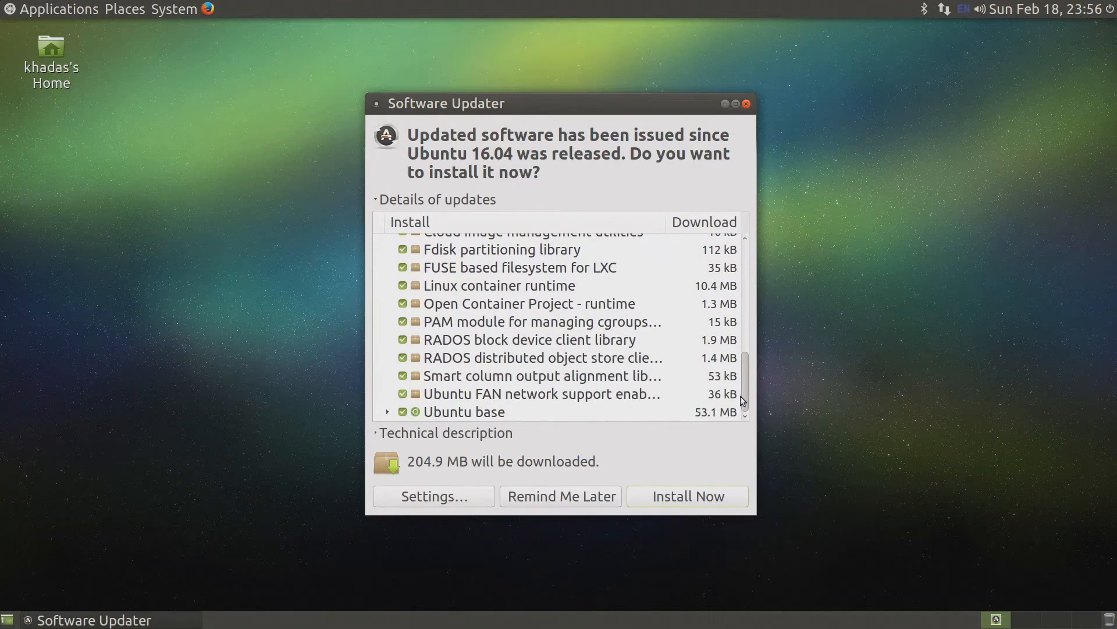
mouse_move(693, 501)
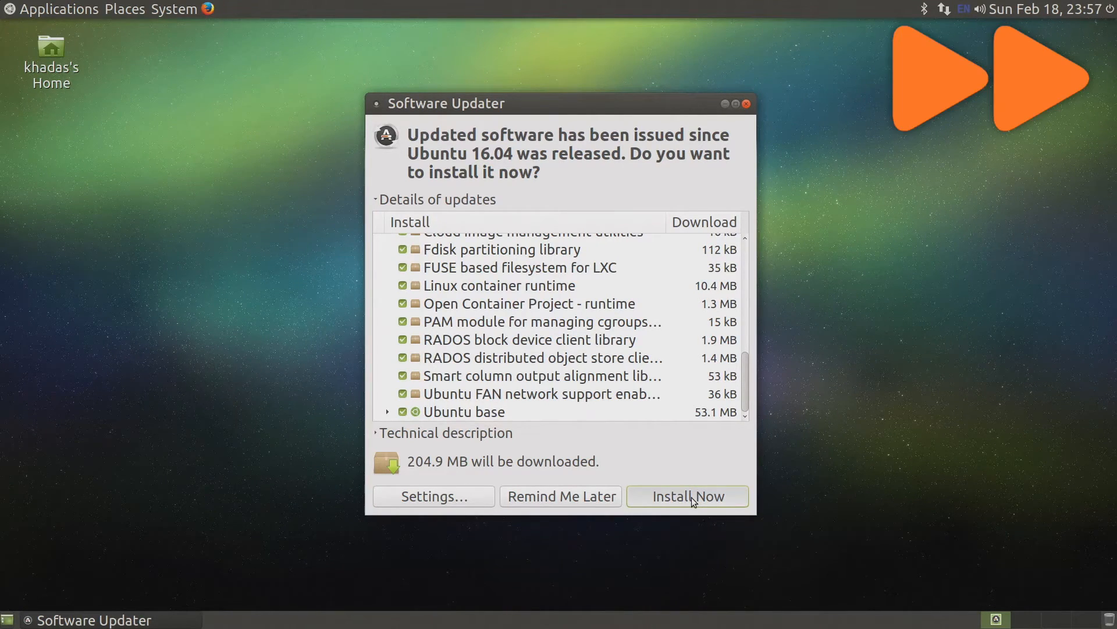
left_click(689, 496)
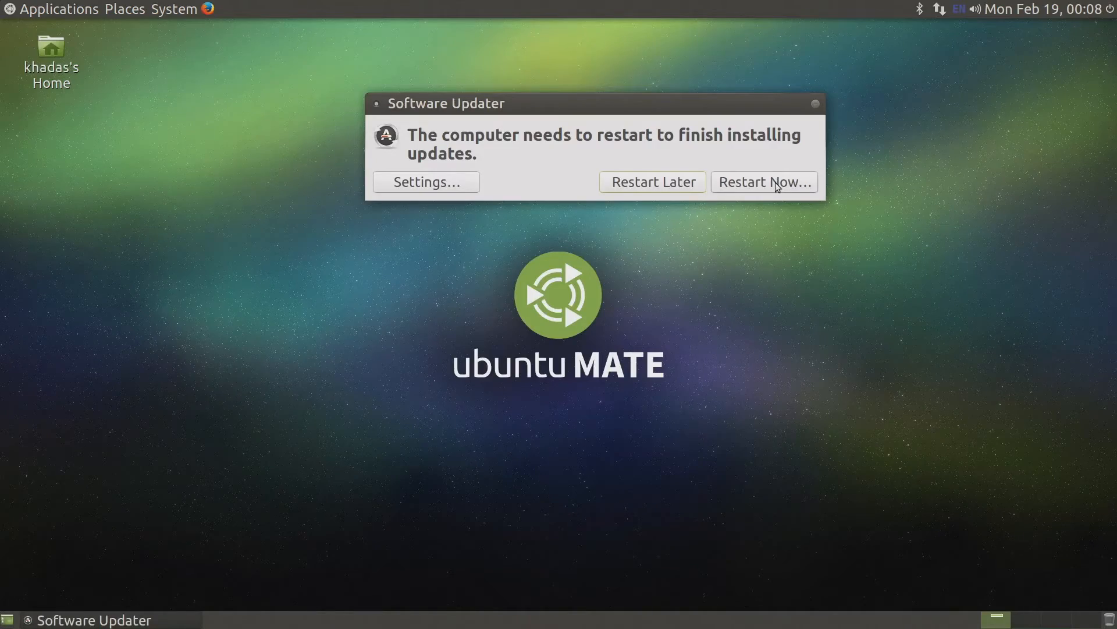
- Confirm Restart Now at Software Updater's restart prompt to finish the updates
left_click(765, 181)
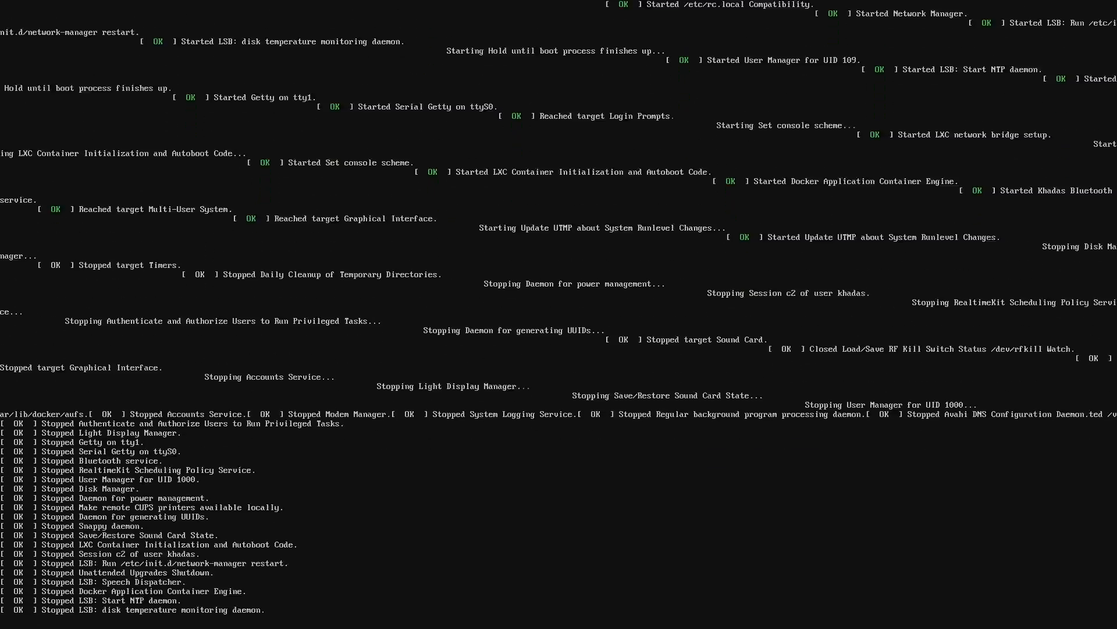